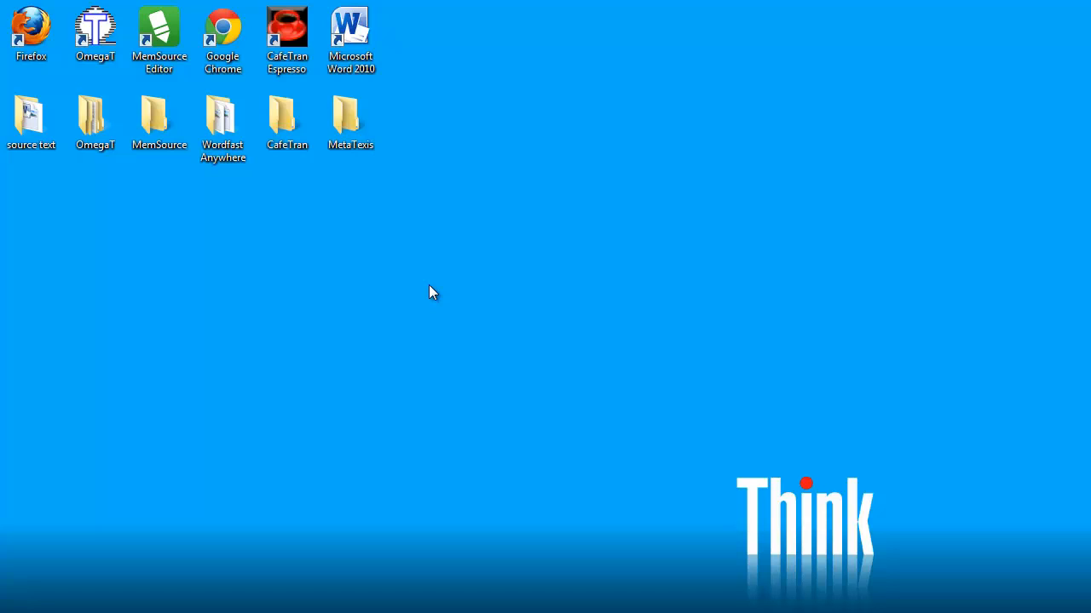
Open Eurobarometer.docx from the source text folder to read the source text.
click(32, 120)
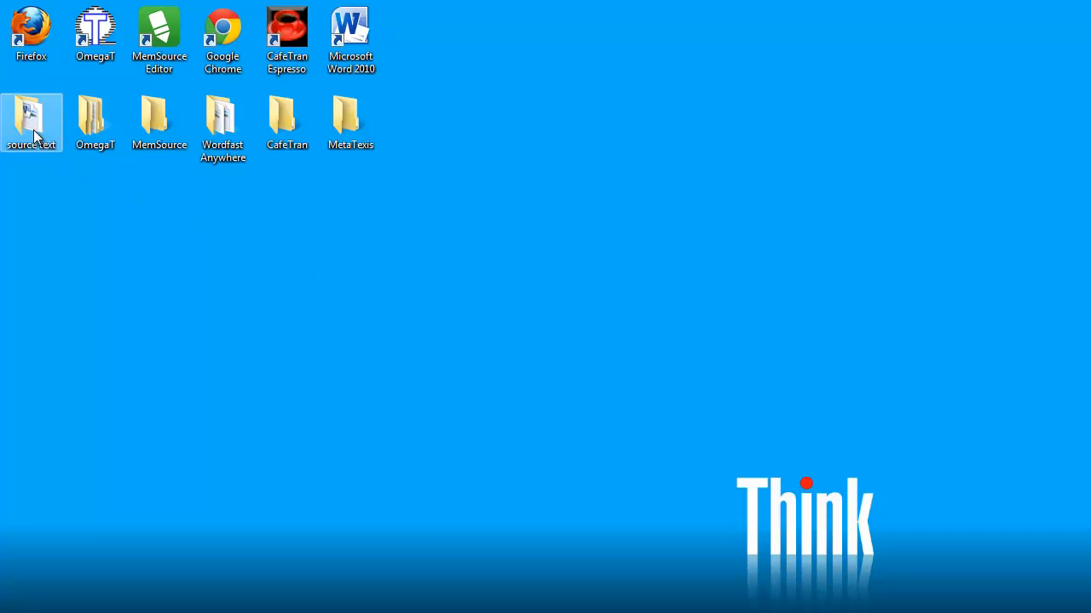
double_click(31, 122)
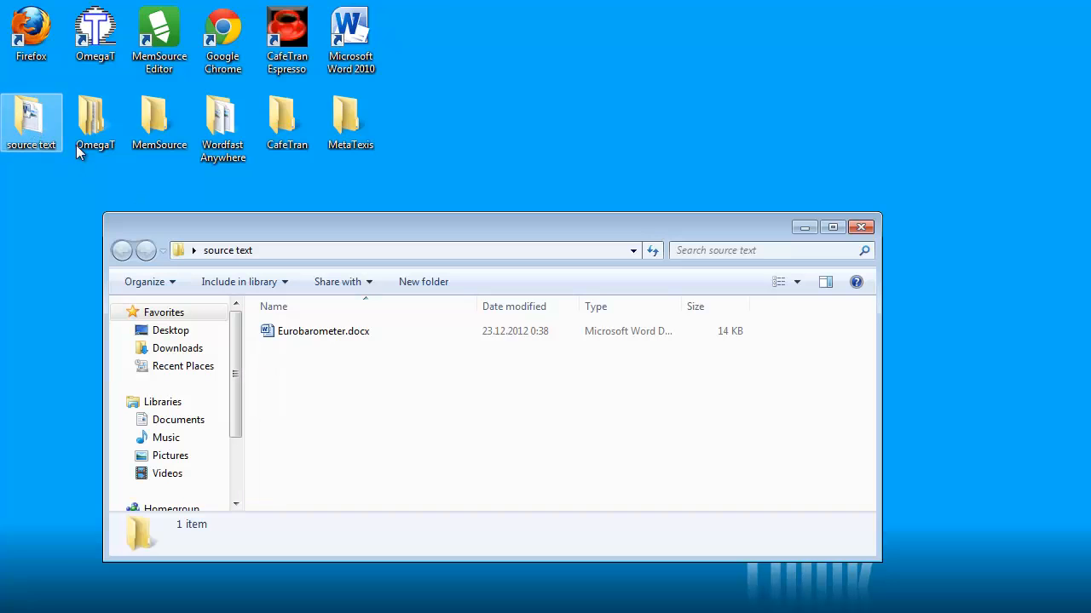
click(323, 330)
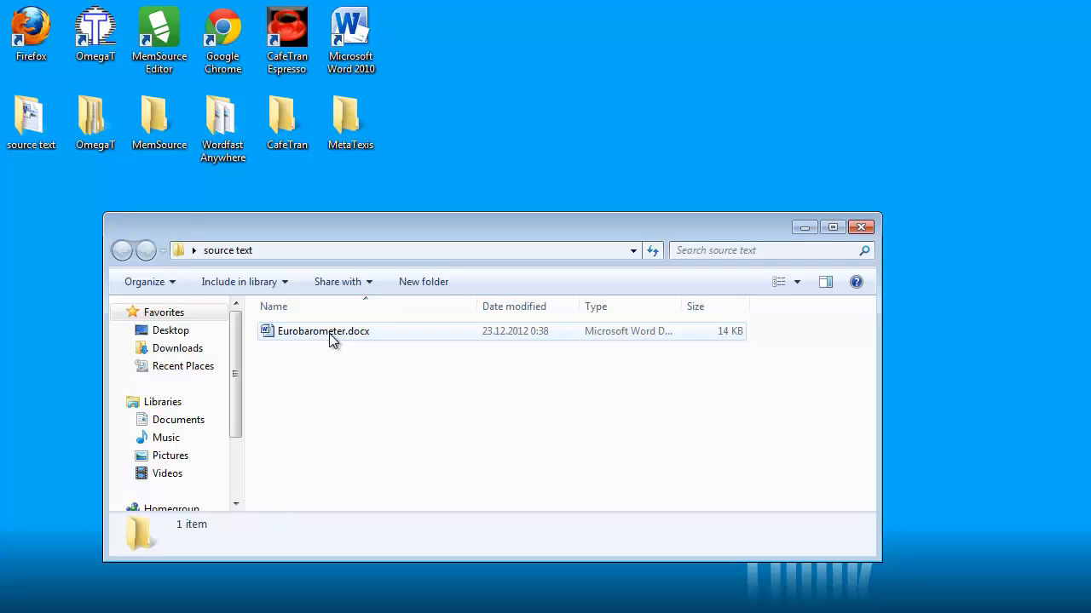
double_click(323, 331)
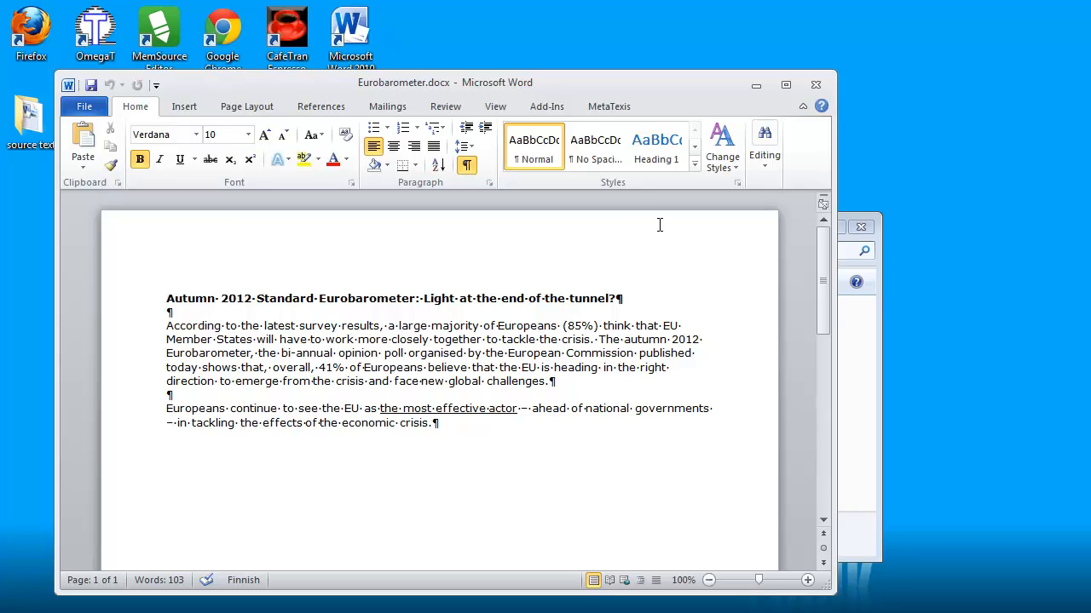
click(168, 298)
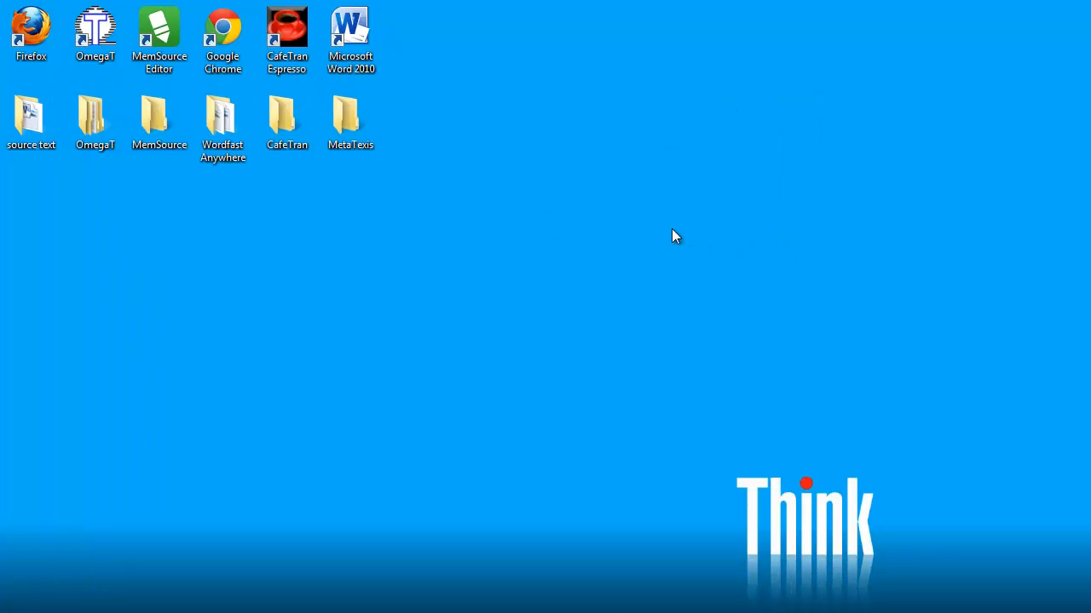
mouse_move(449, 222)
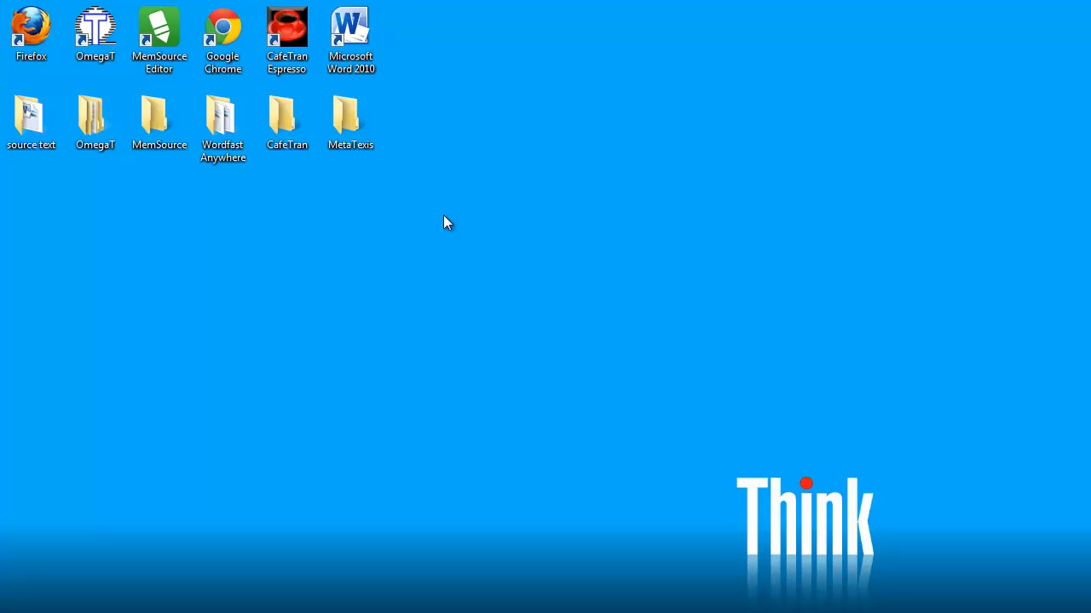
mouse_move(443, 224)
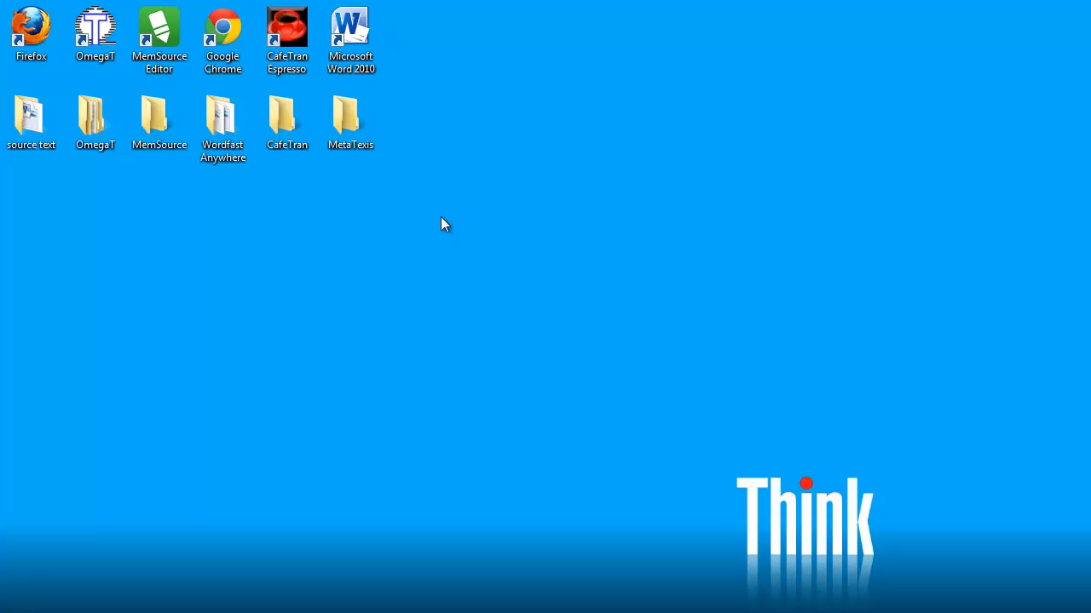
mouse_move(441, 226)
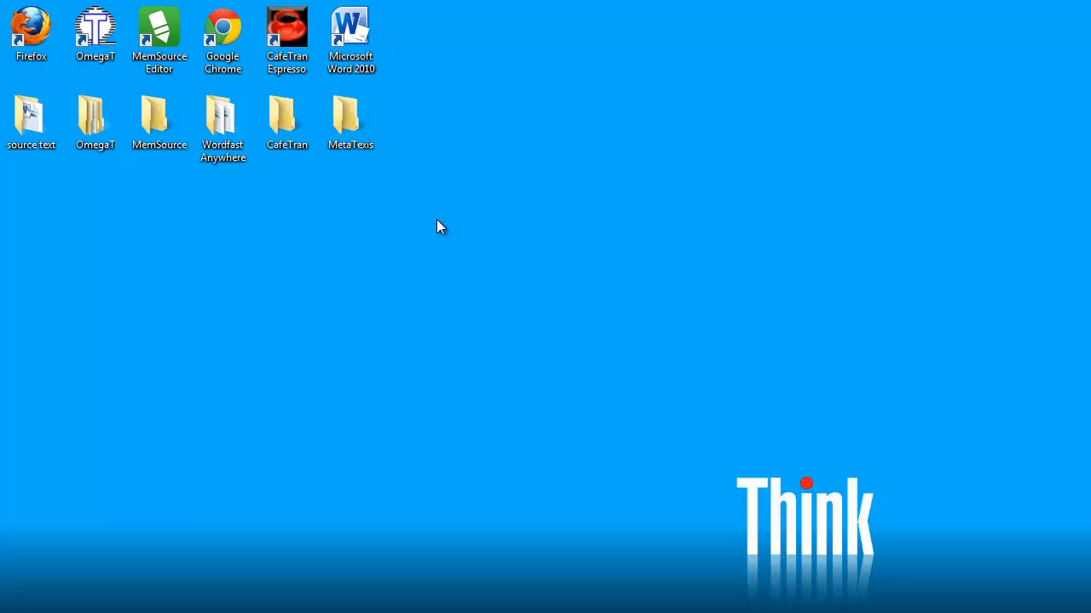
mouse_move(432, 230)
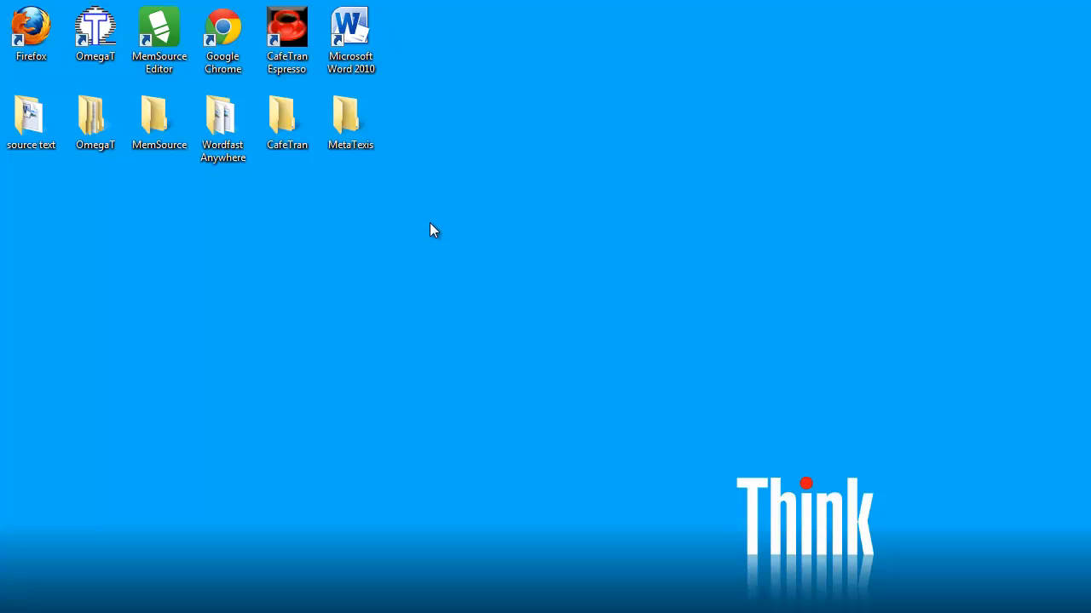
Launch Firefox and sign in to MemSource Cloud through Cloud Login.
double_click(31, 30)
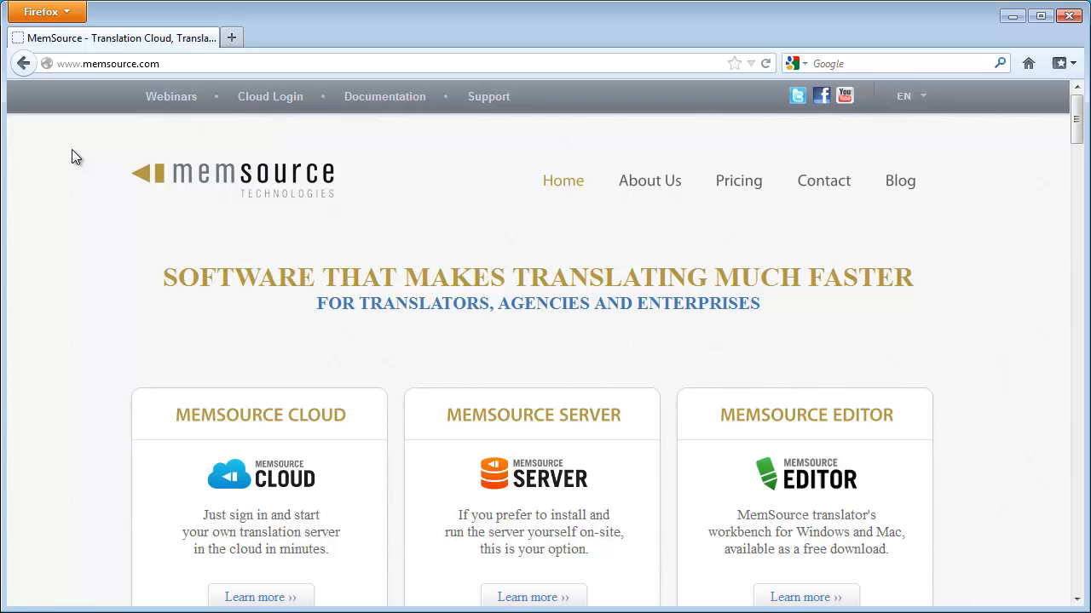
mouse_move(101, 161)
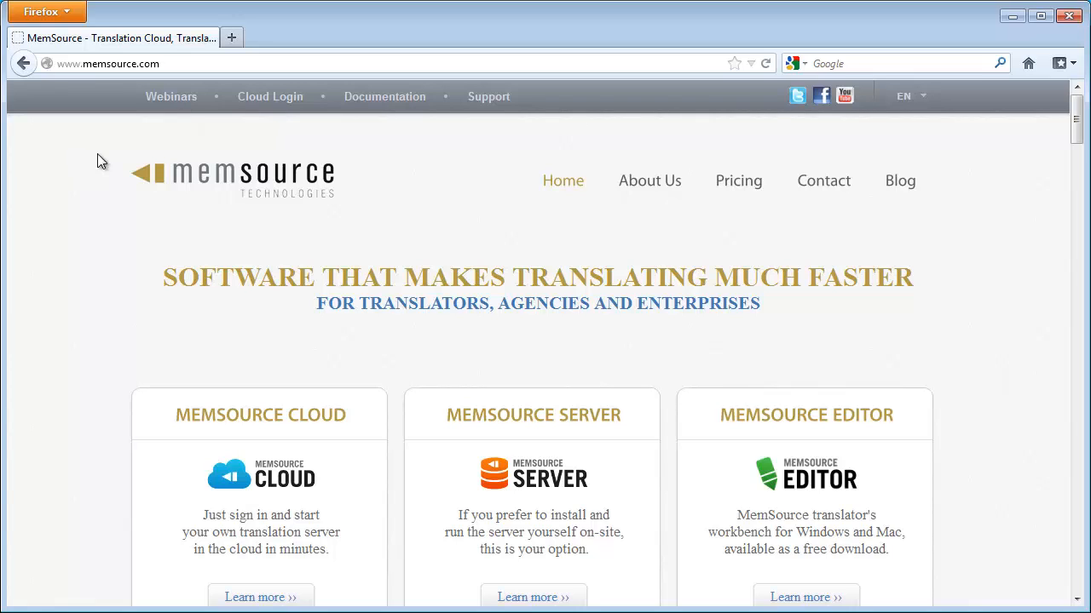
mouse_move(270, 96)
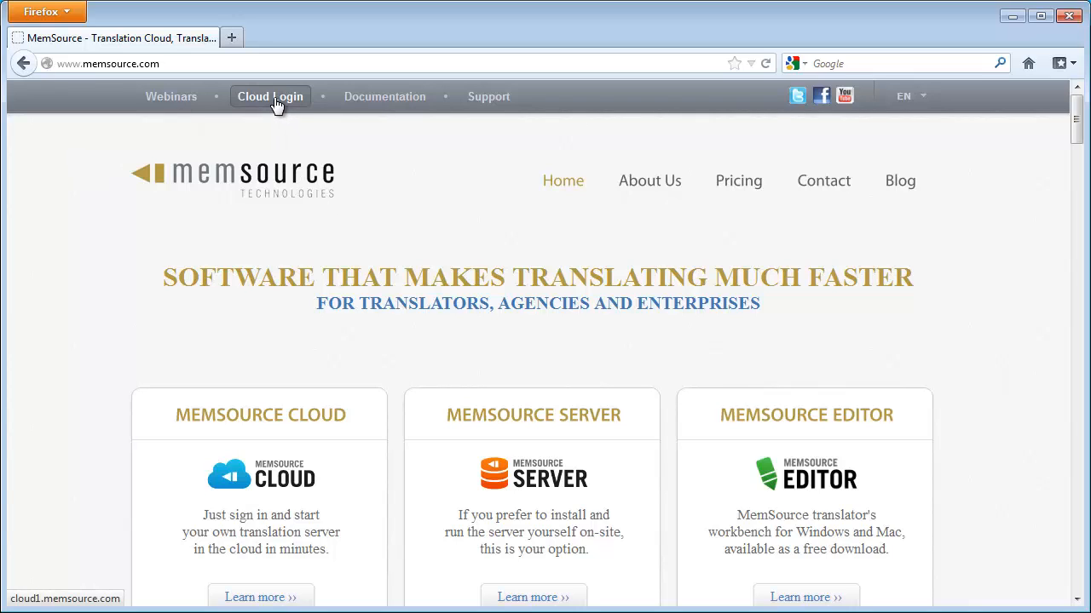
click(270, 96)
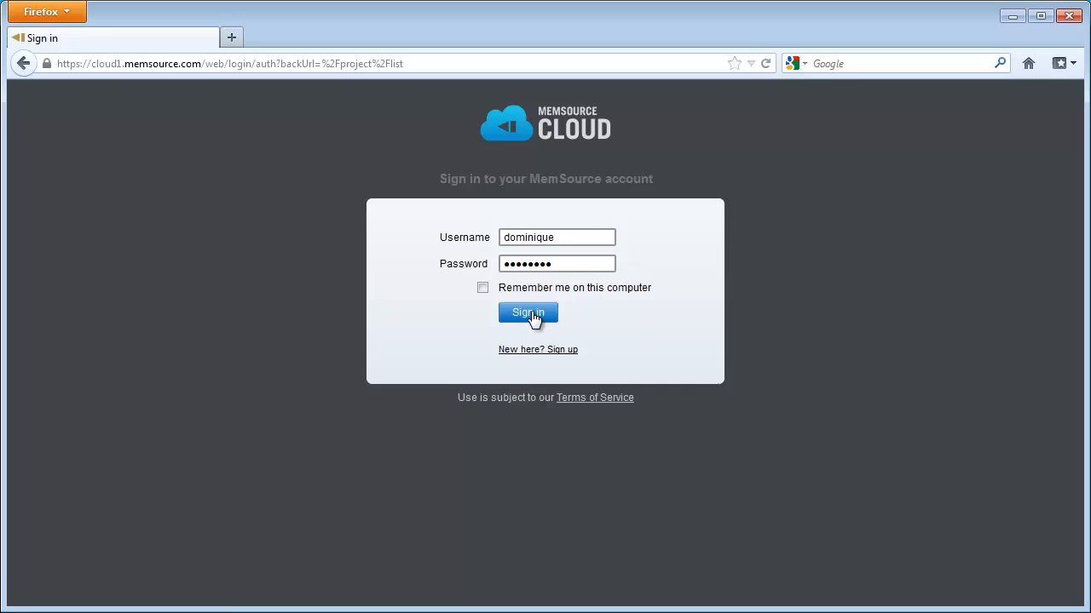
click(527, 313)
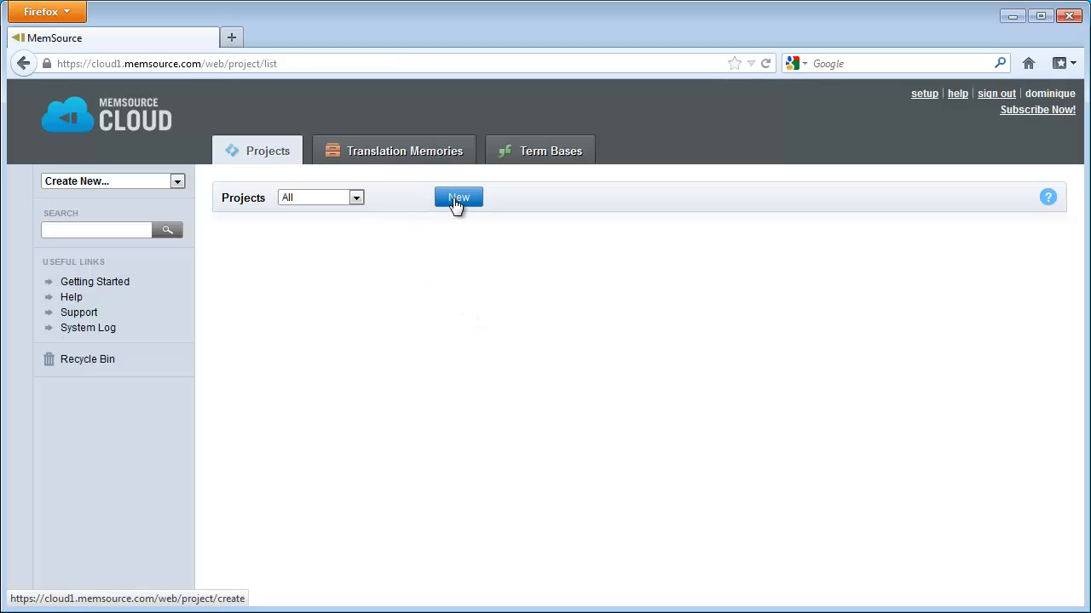
Start a new project named Eurobarometer with English (United Kingdom) as source language.
click(458, 197)
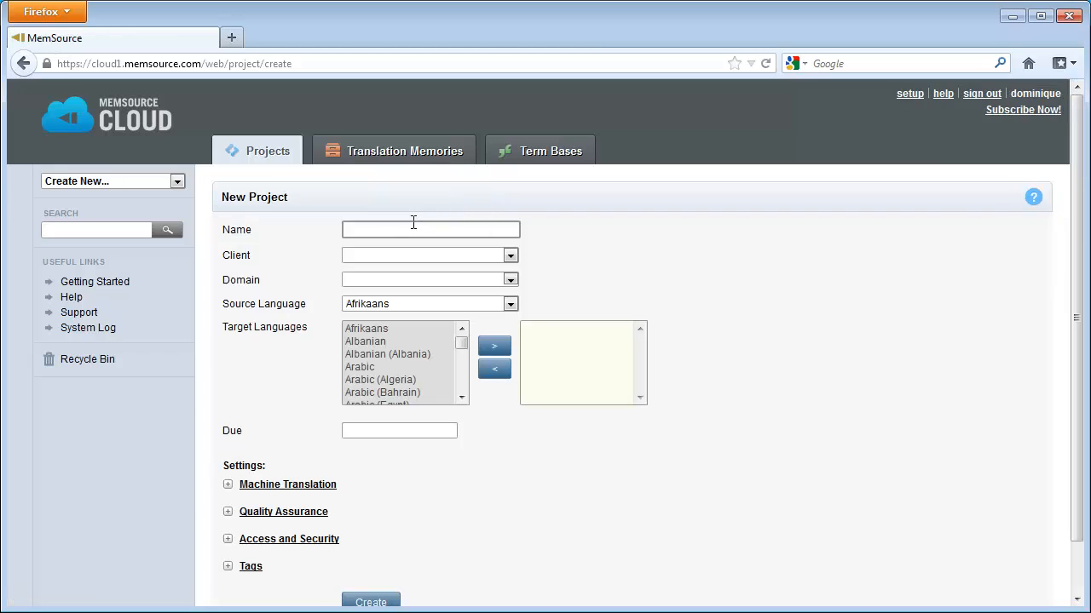
text(Eur)
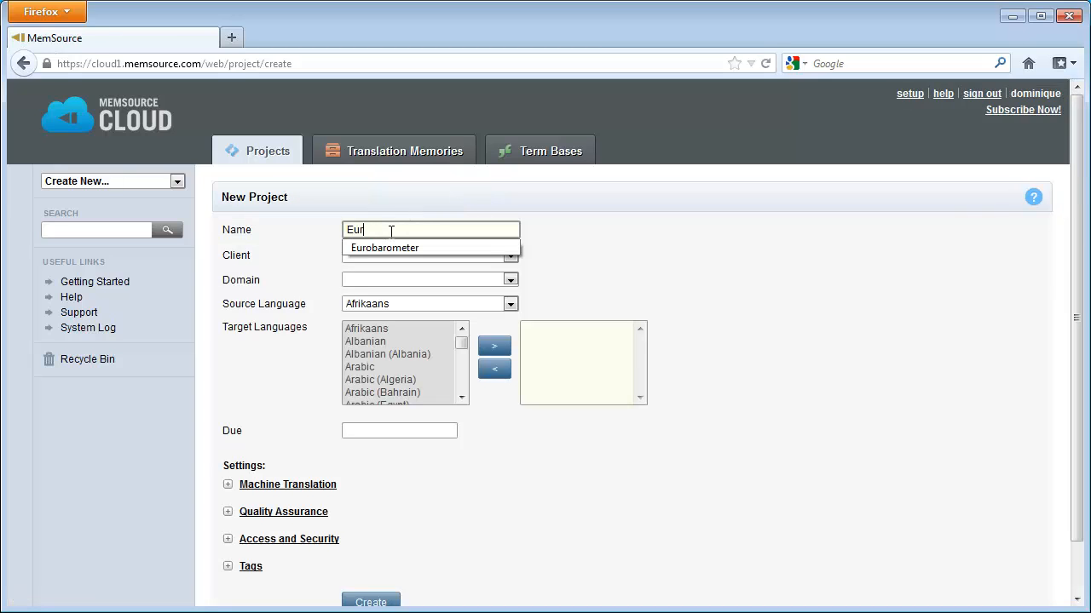
text(o)
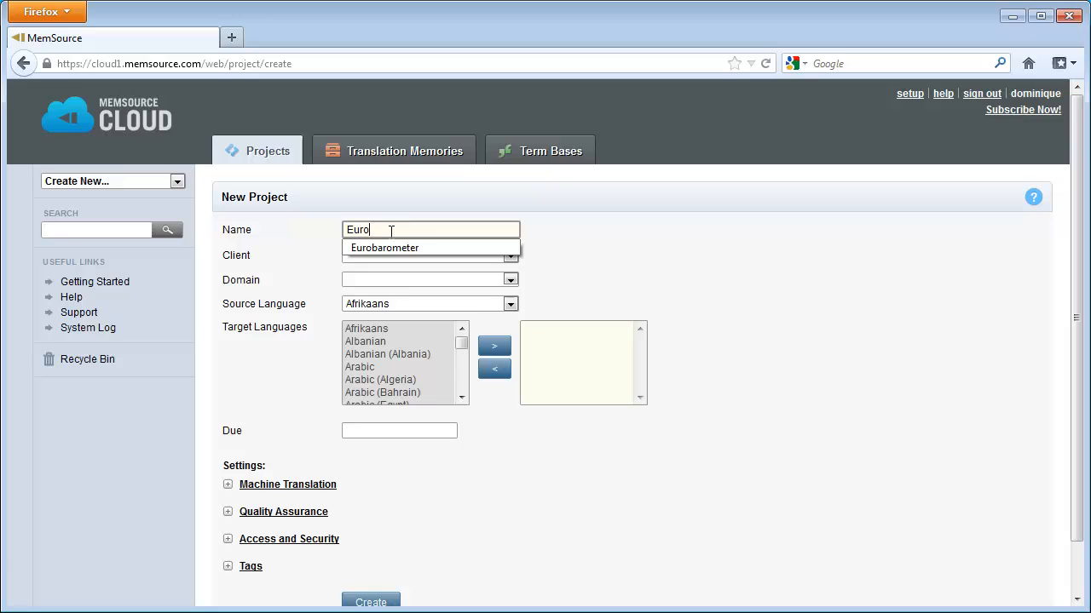
text(barometer)
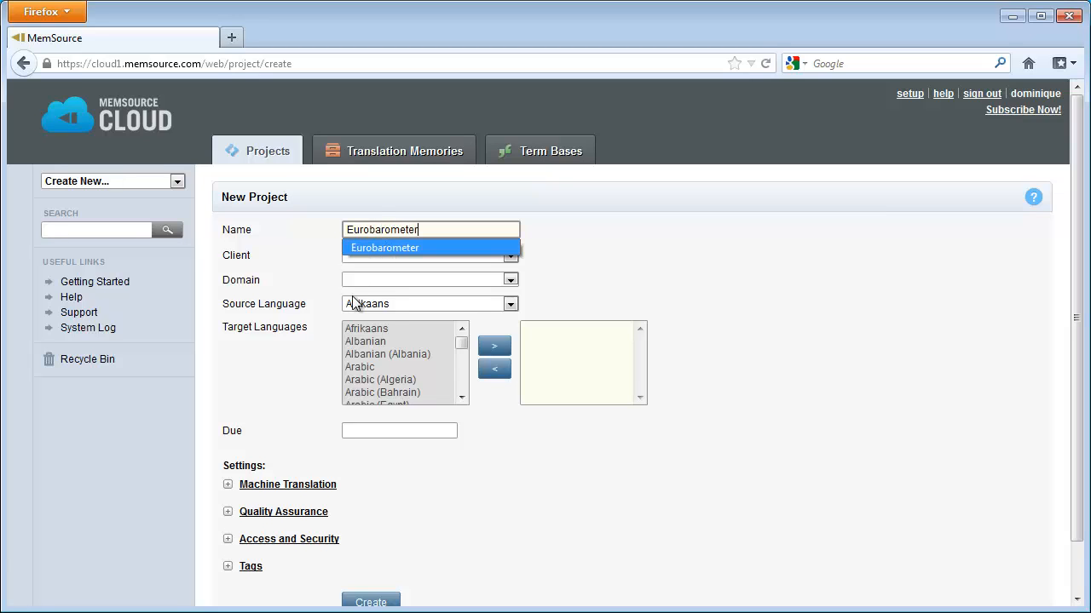
click(509, 303)
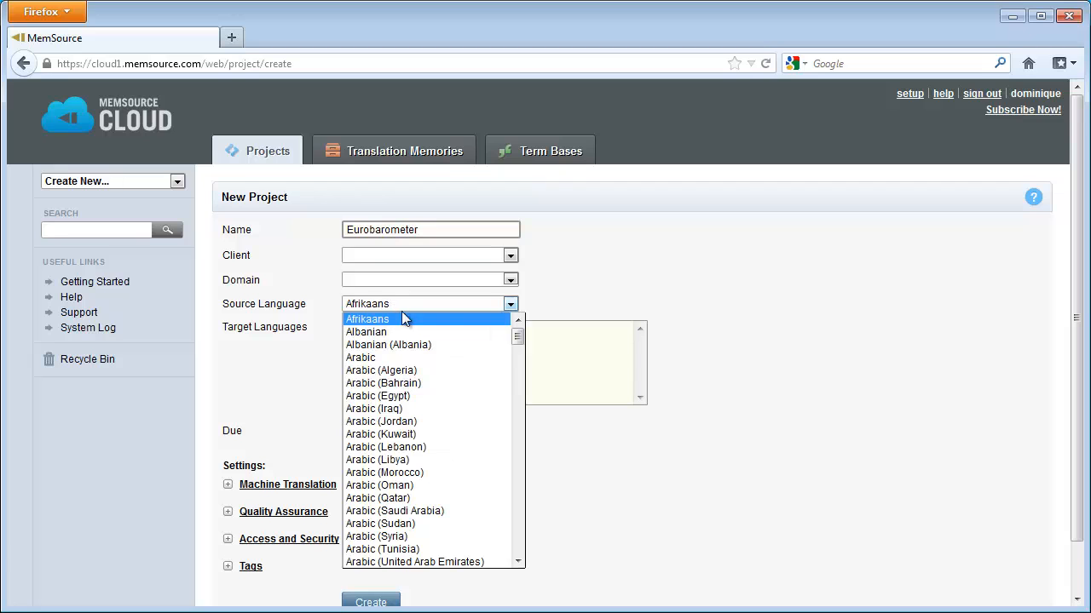
scroll(down, 3)
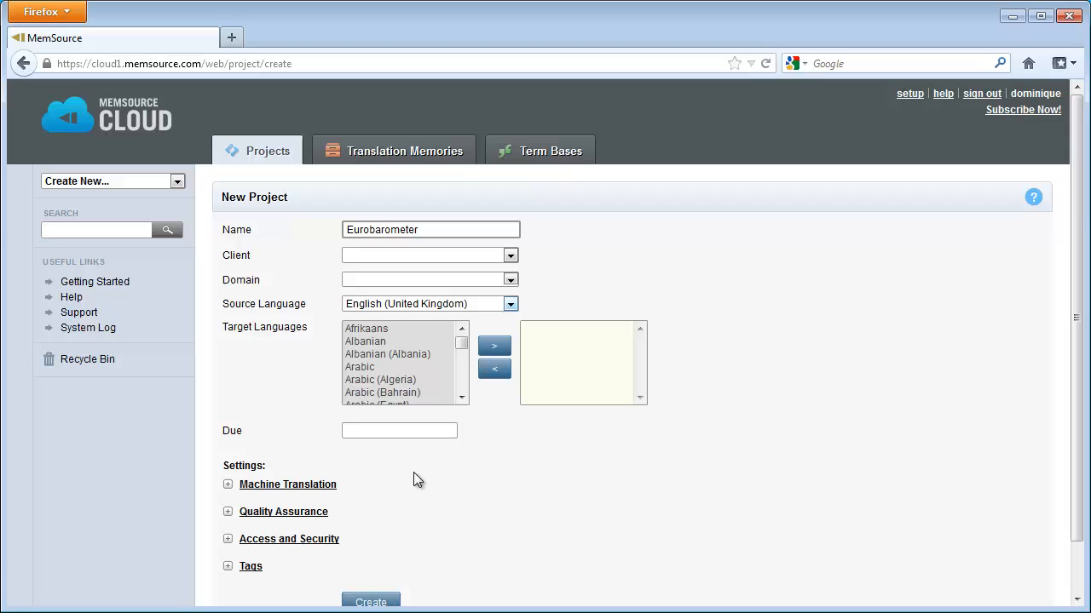
click(461, 355)
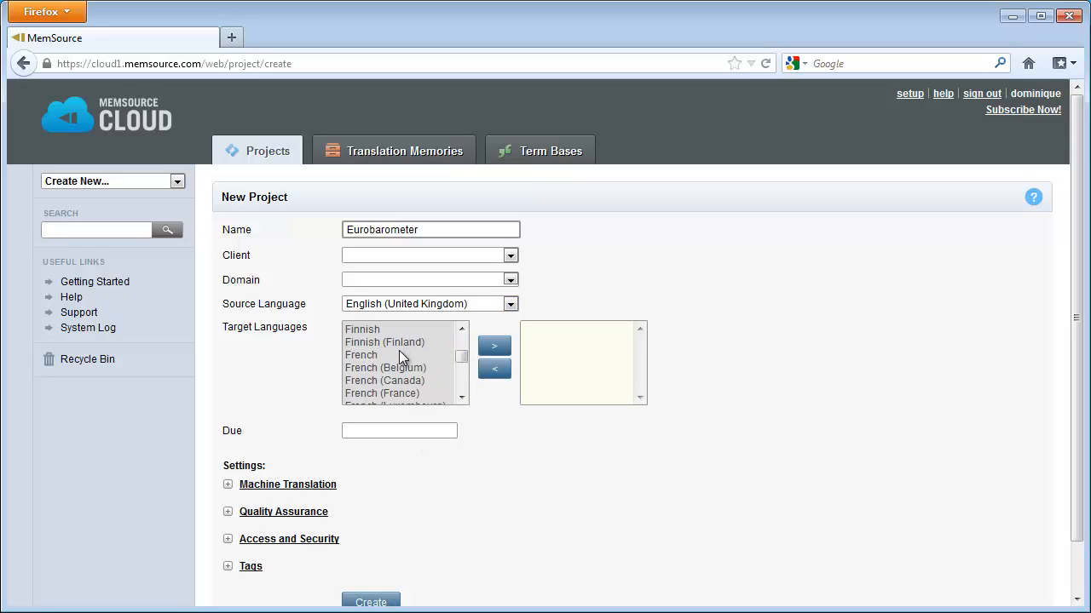
Add French (France) as the target language and create the project.
click(381, 392)
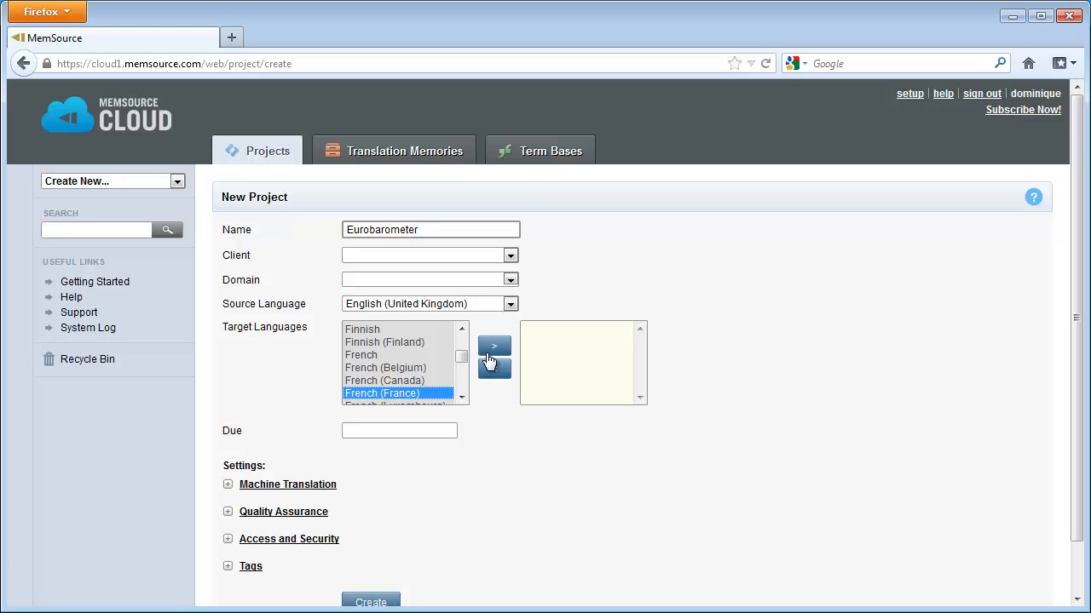
click(494, 345)
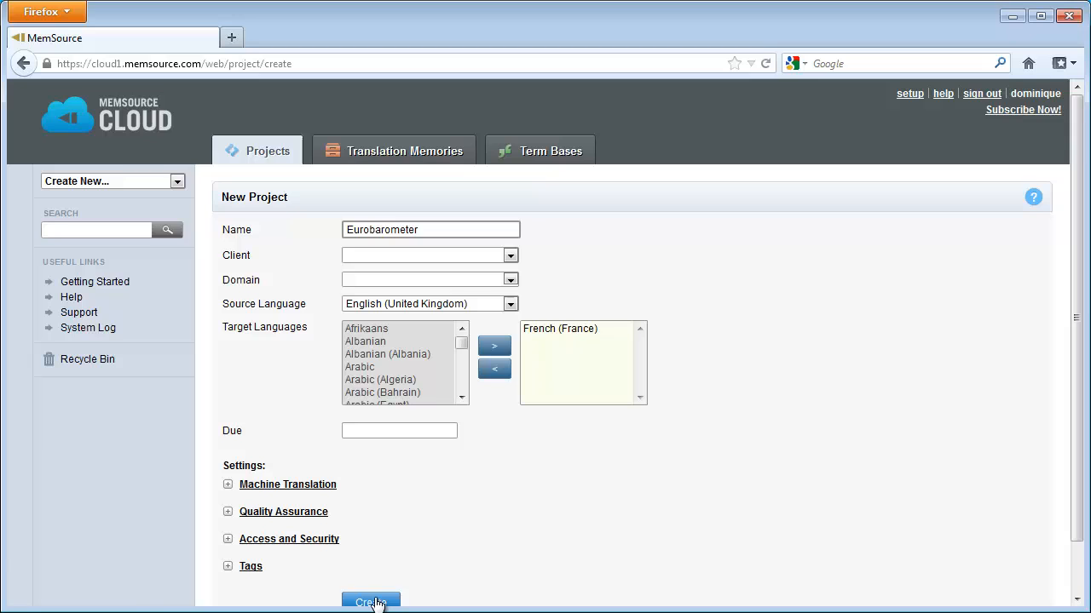
click(370, 603)
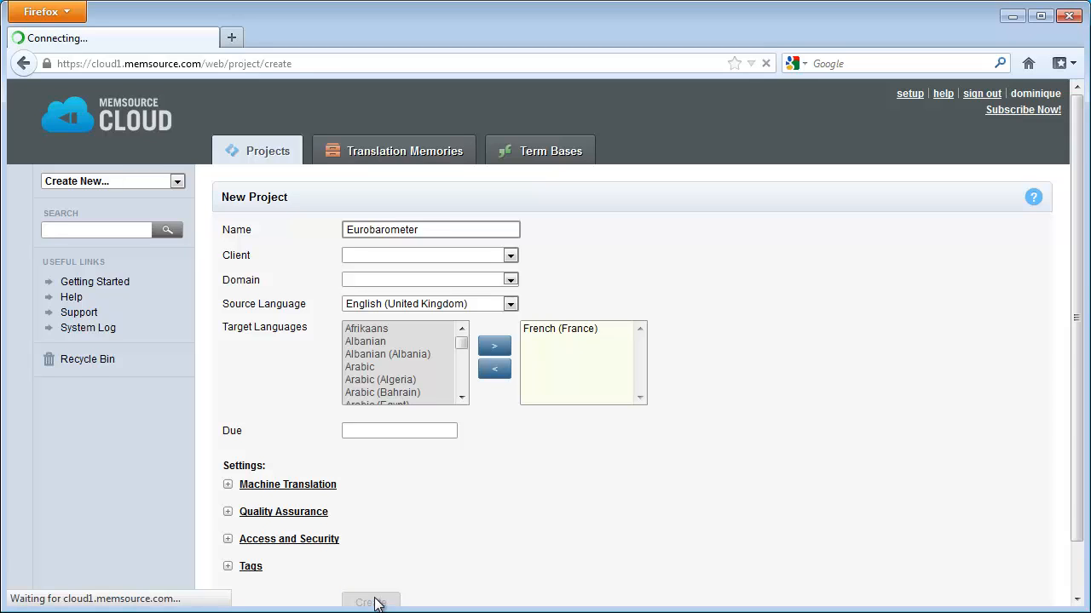
click(371, 601)
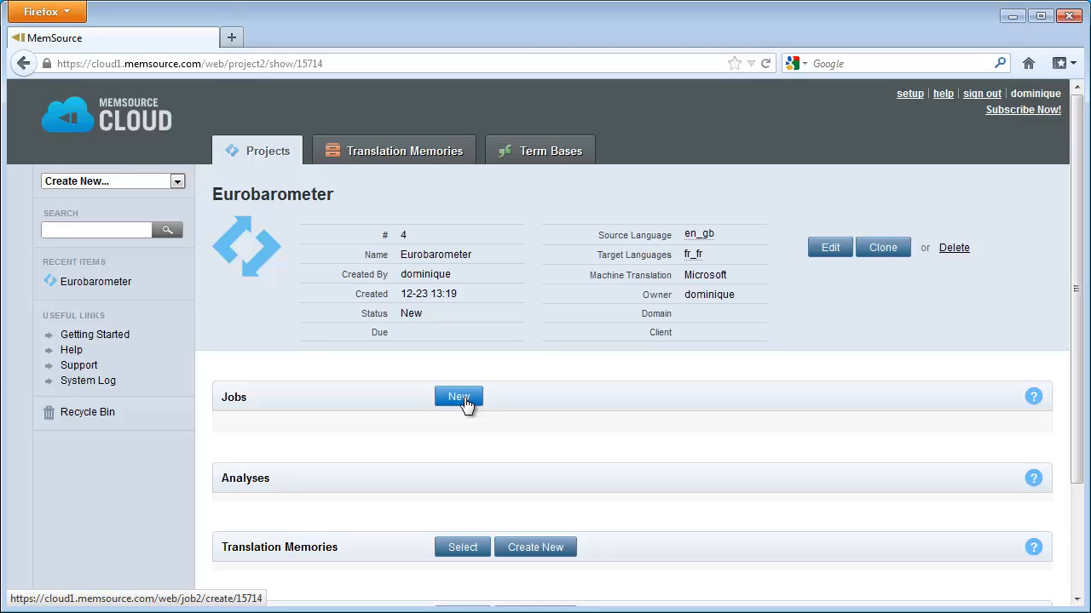
click(459, 396)
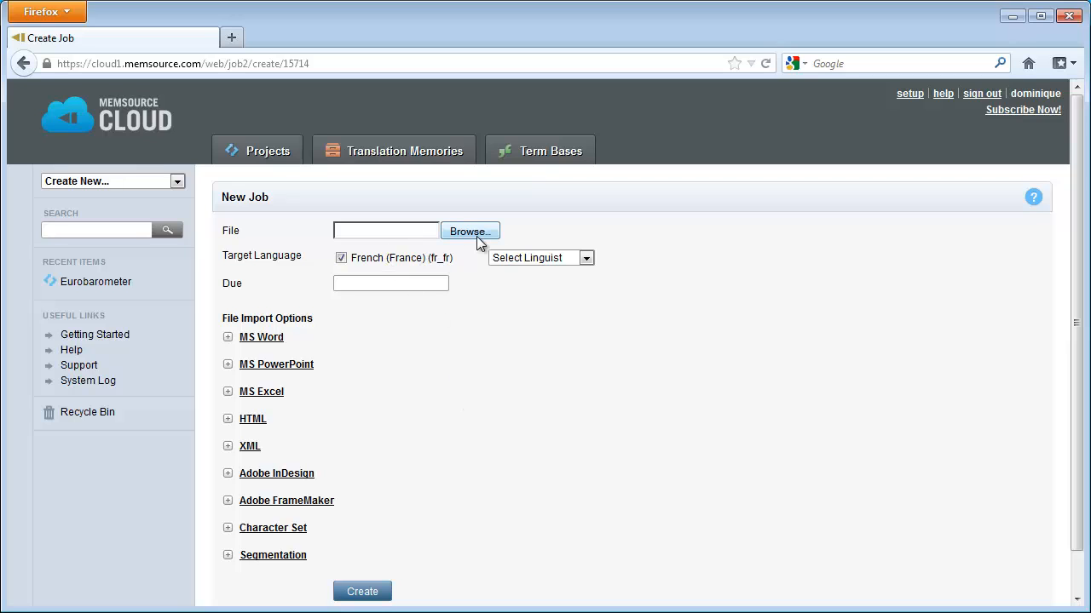
click(470, 230)
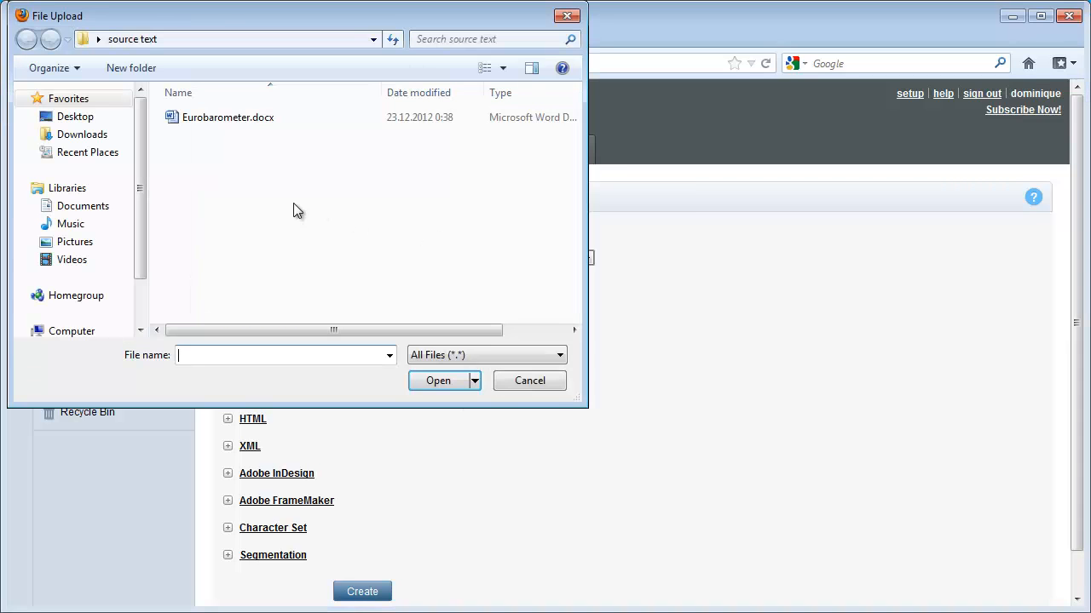
click(75, 116)
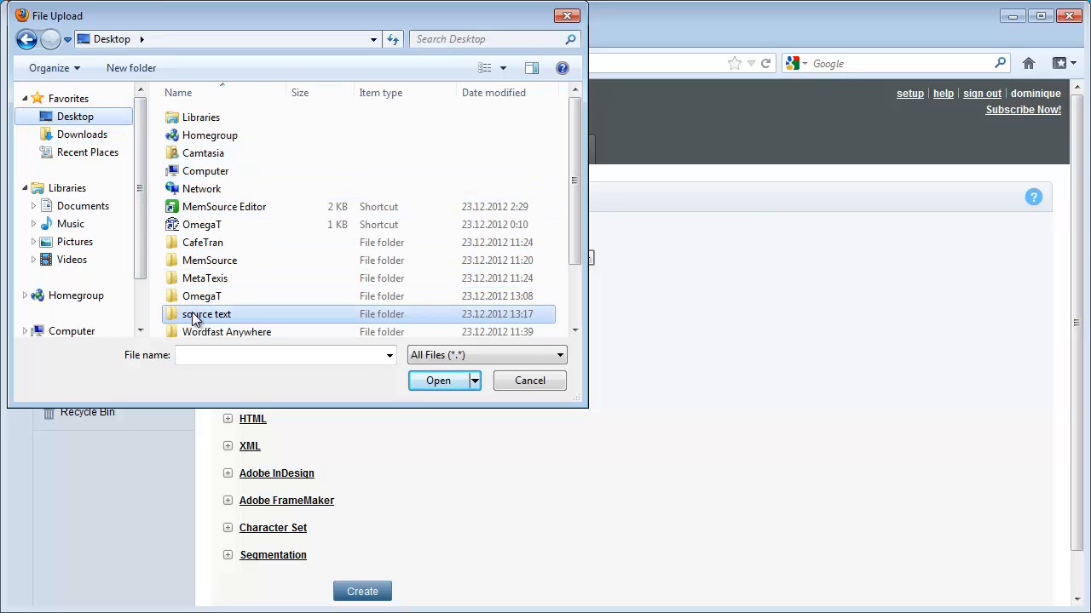
double_click(206, 314)
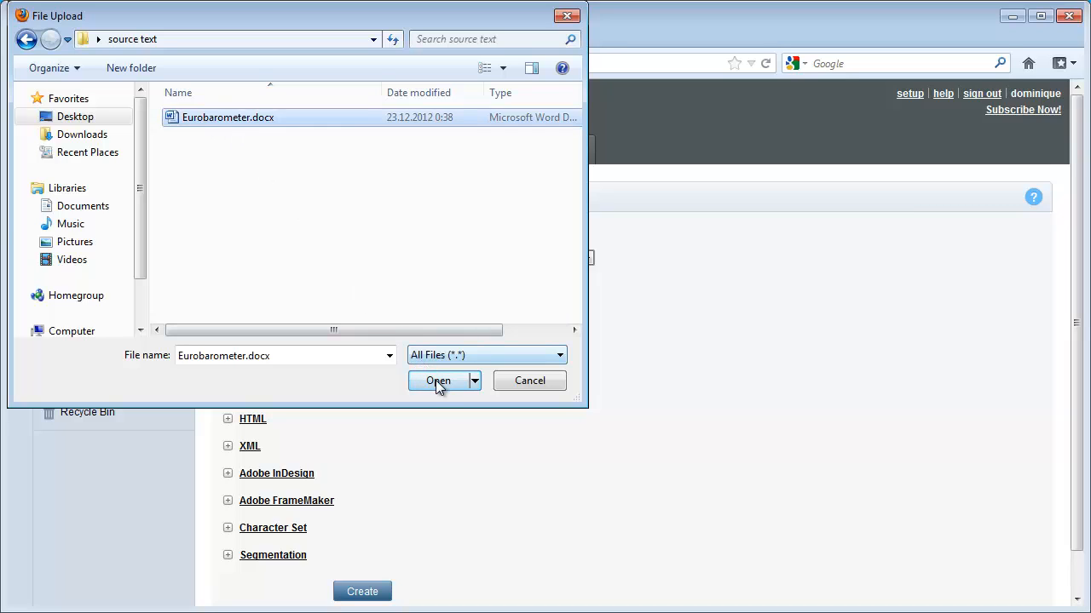
click(439, 380)
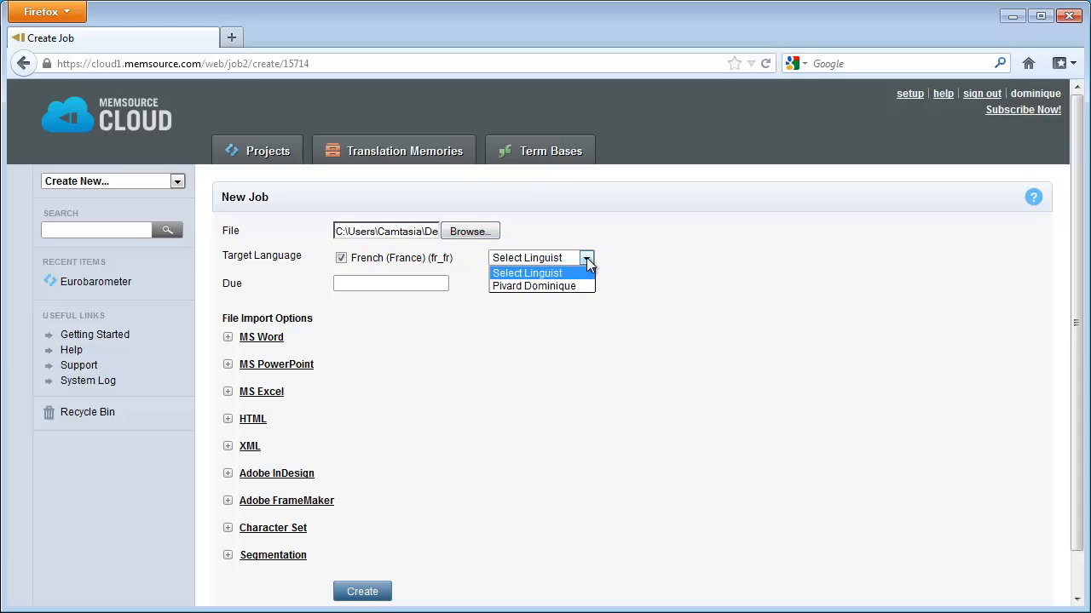
click(533, 285)
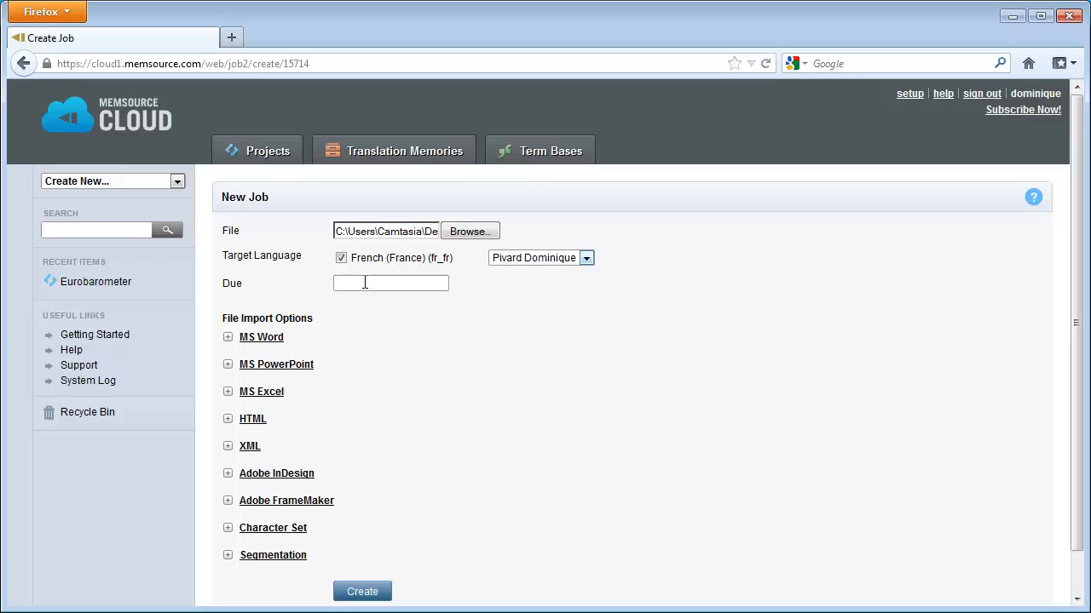
click(362, 591)
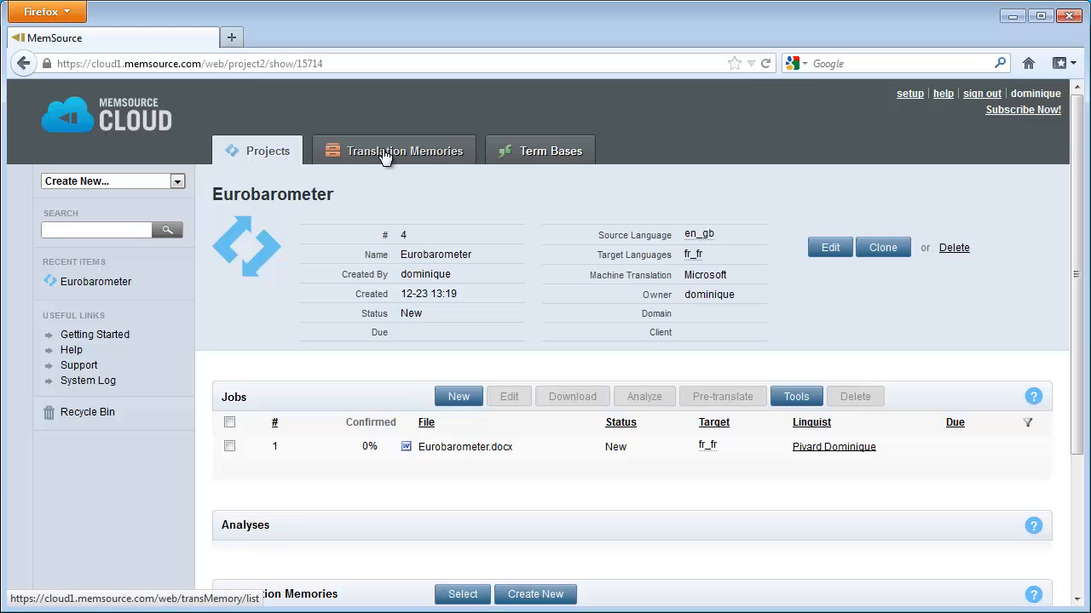
Create the 'Eurobarometer' translation memory, English (United Kingdom) to French (France), then return to projects.
click(405, 150)
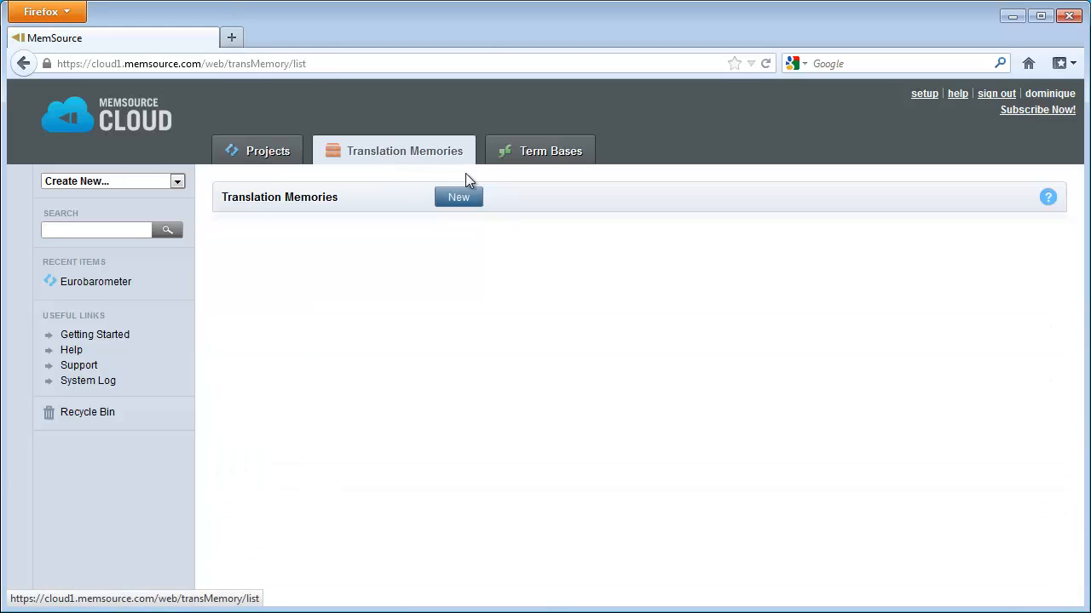
click(458, 197)
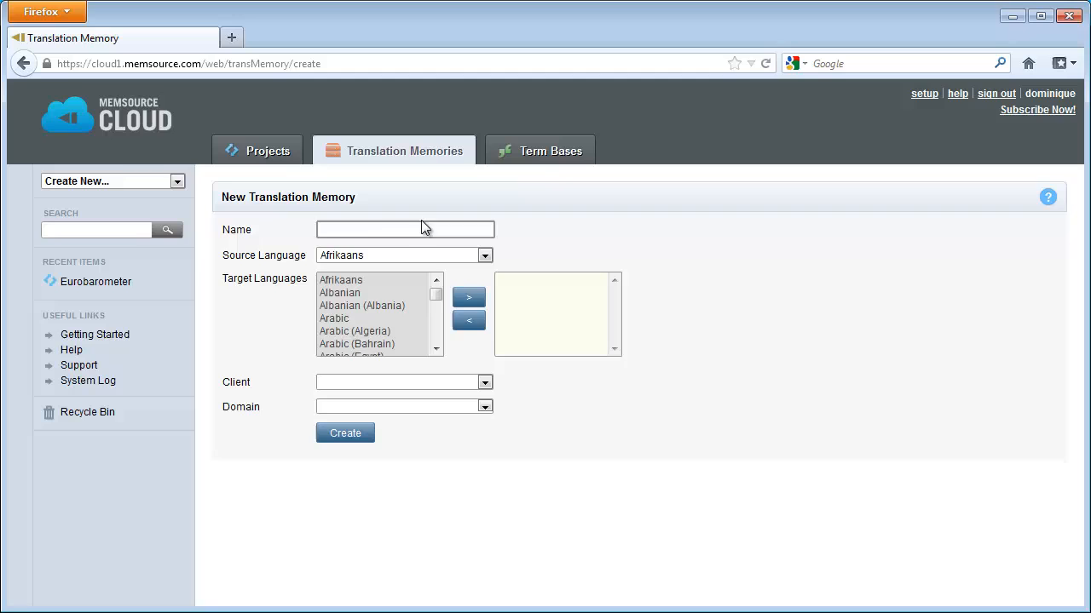
text(Eurobarometer)
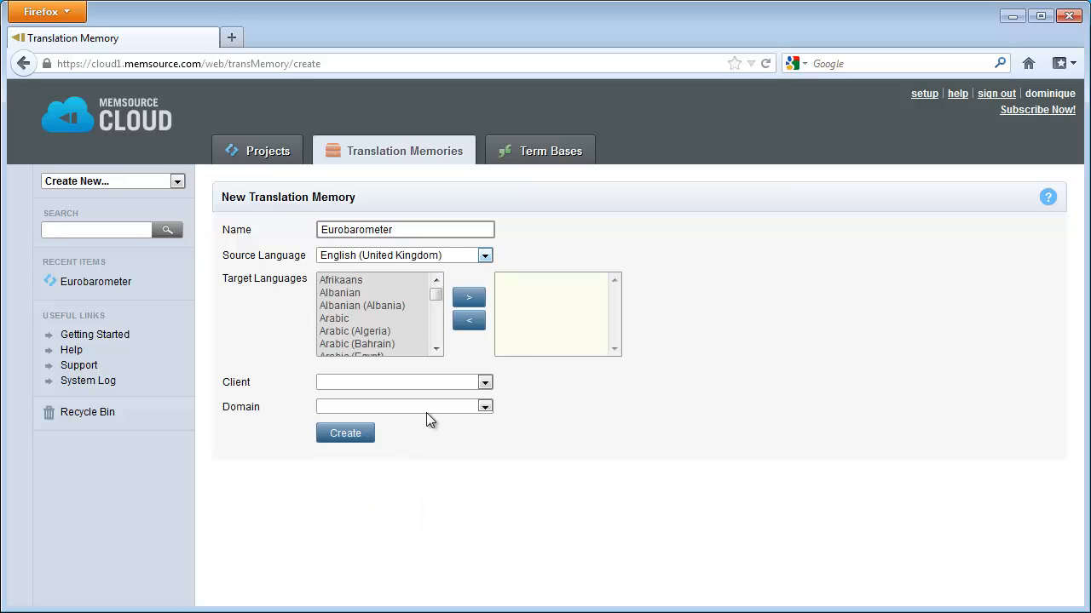
scroll(down, 3)
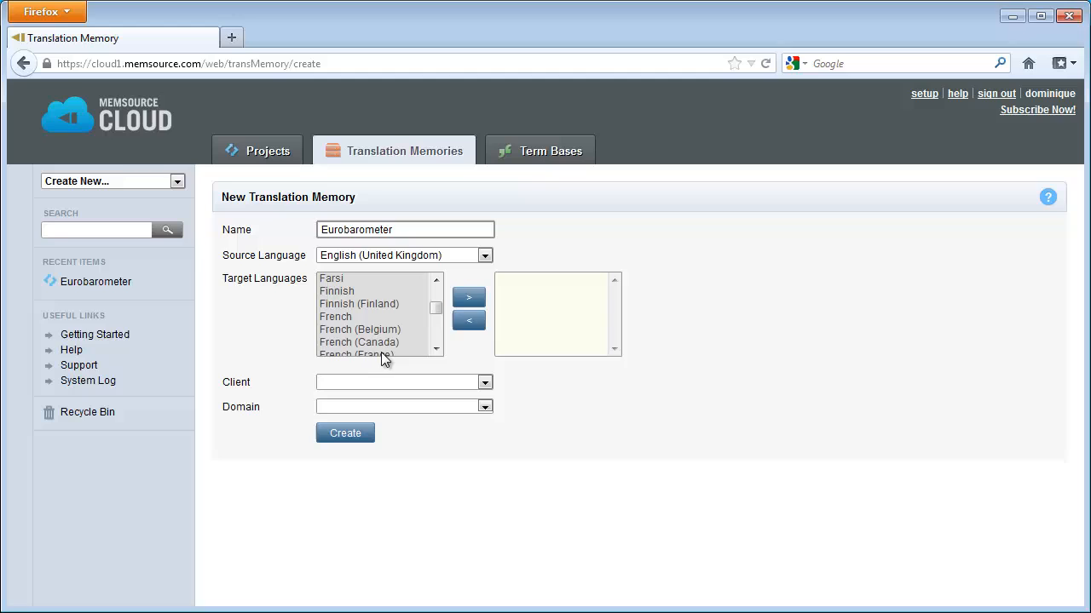
click(468, 298)
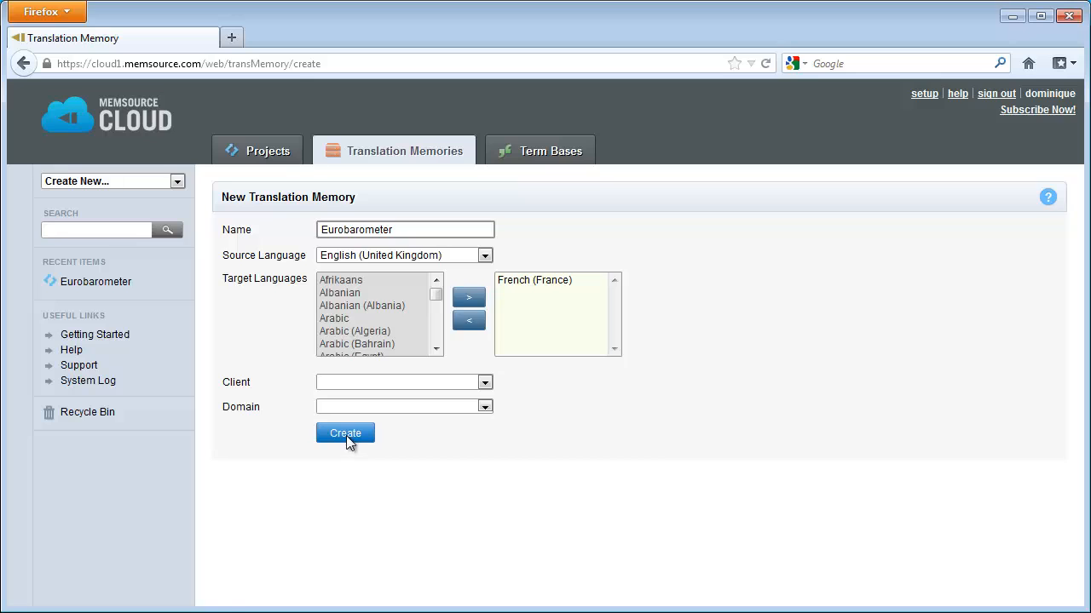
click(345, 433)
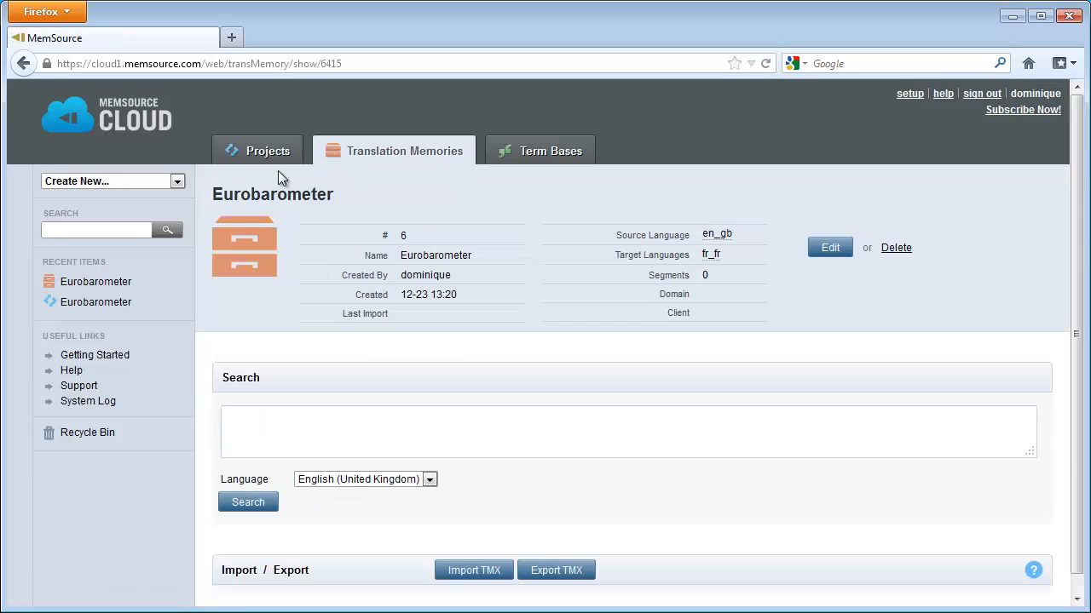
click(267, 151)
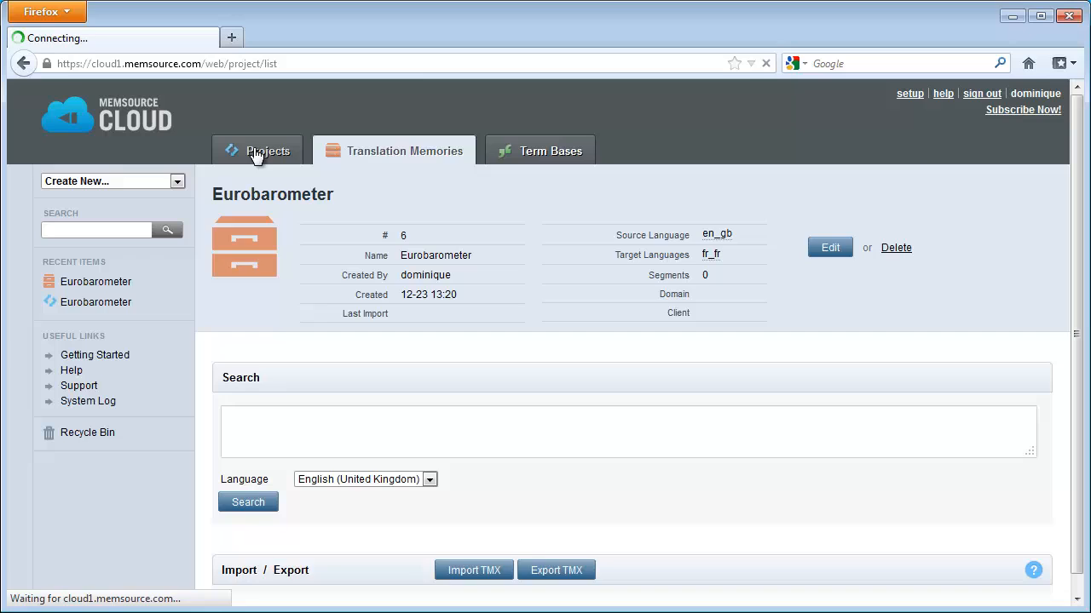
Open the Eurobarometer project and select its Eurobarometer.docx job.
click(268, 151)
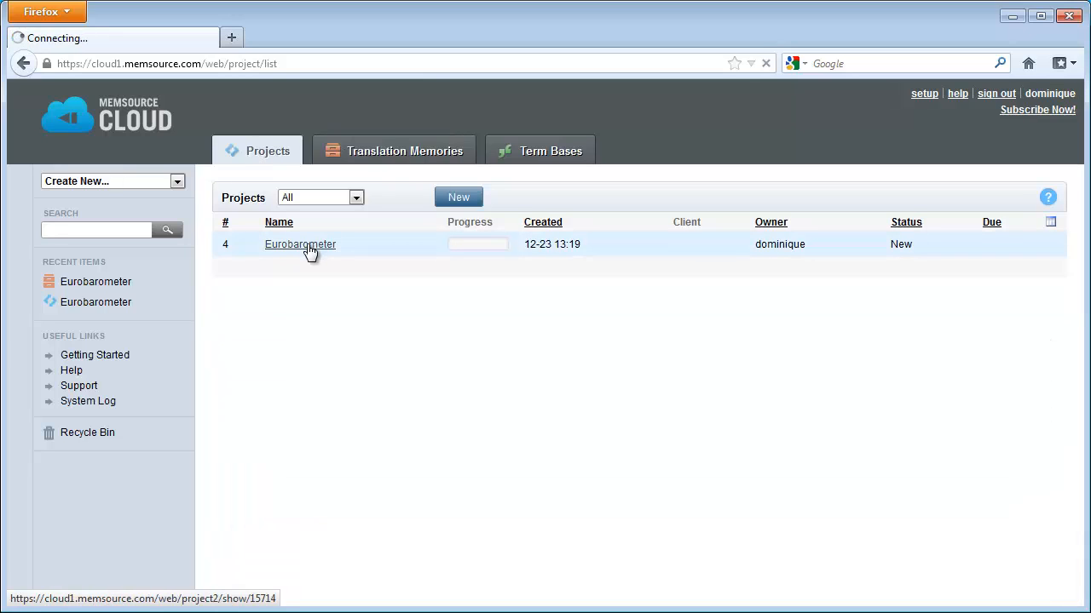
click(300, 245)
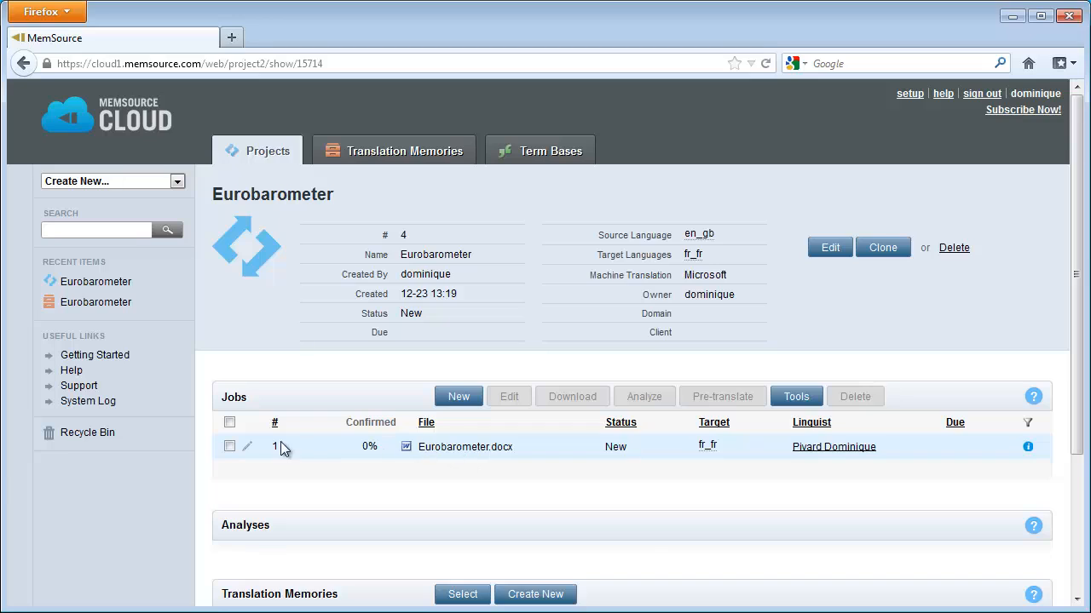
click(229, 445)
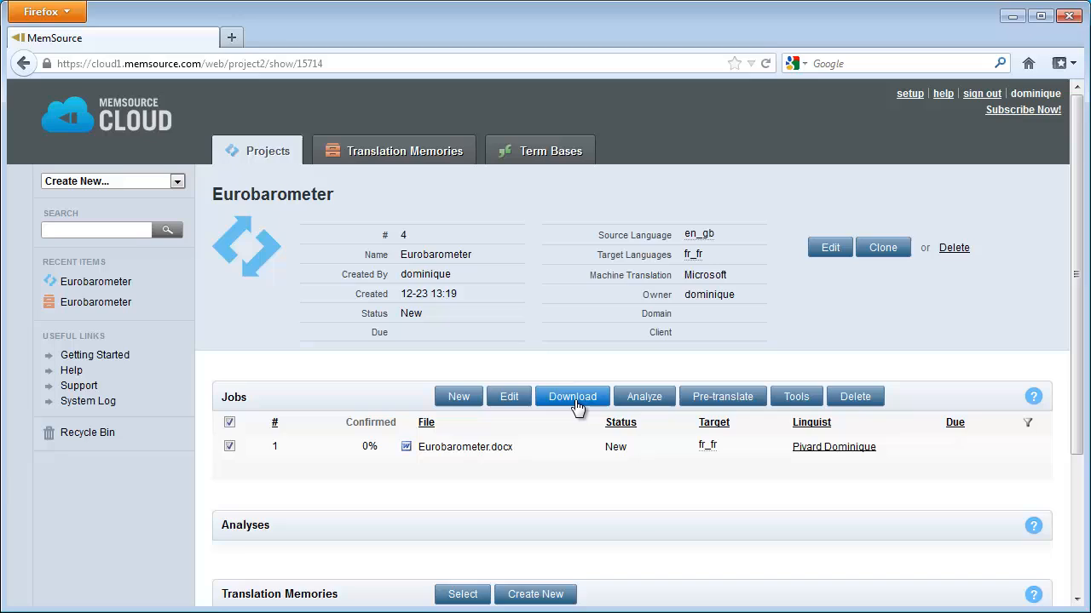
Save the job as a bilingual MXLIFF file into the desktop MemSource folder.
click(571, 396)
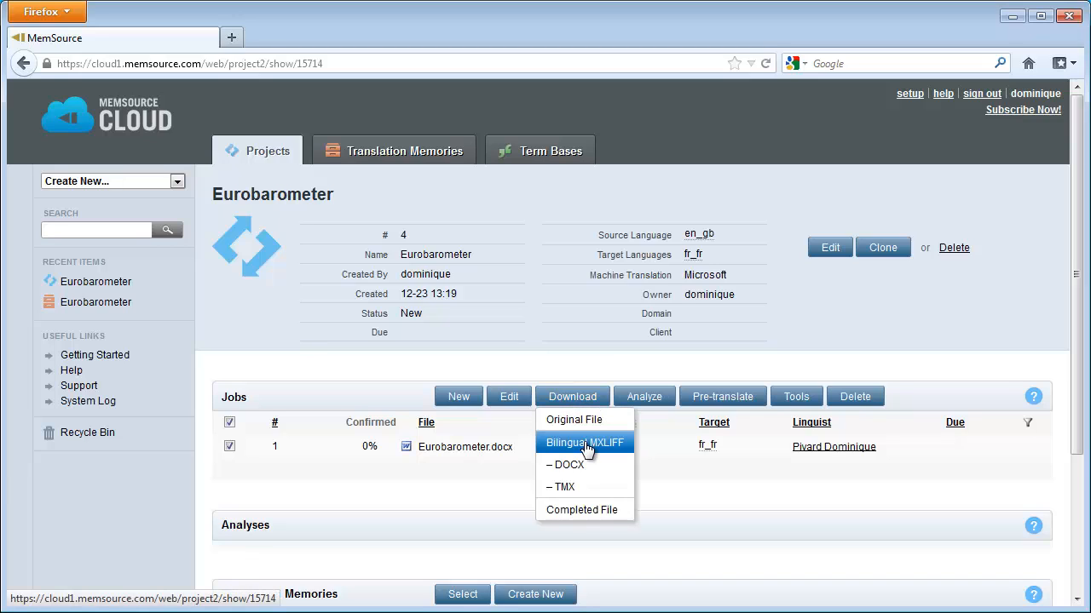
mouse_move(615, 461)
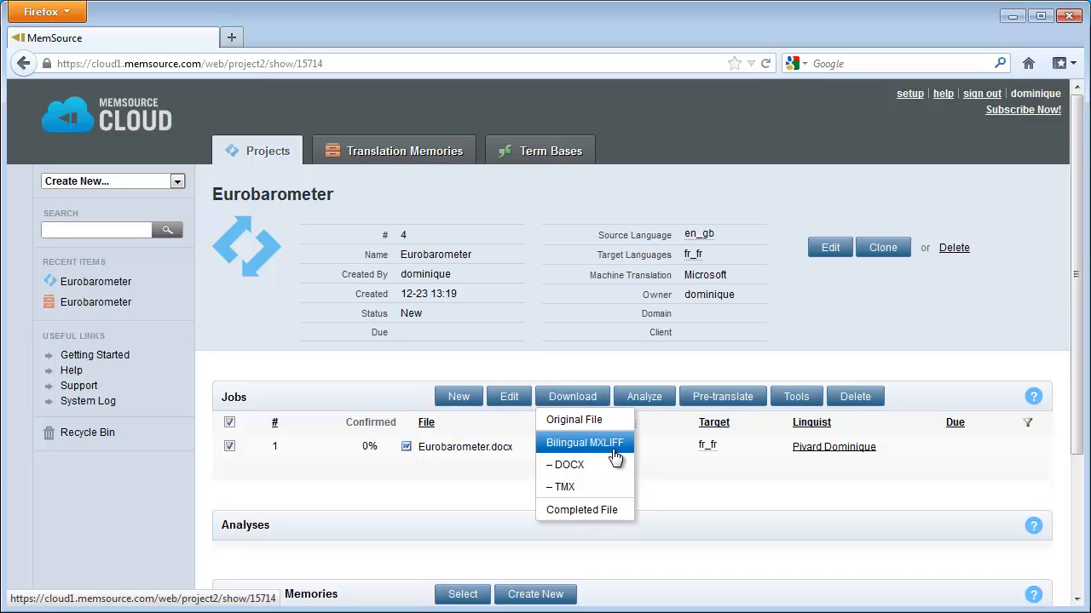
mouse_move(611, 450)
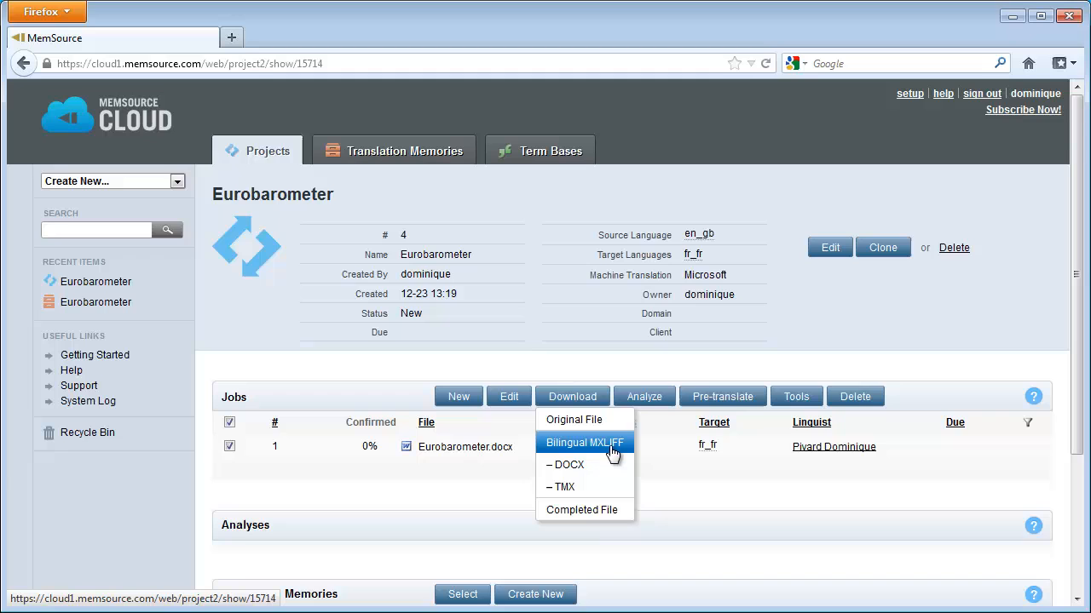
click(584, 443)
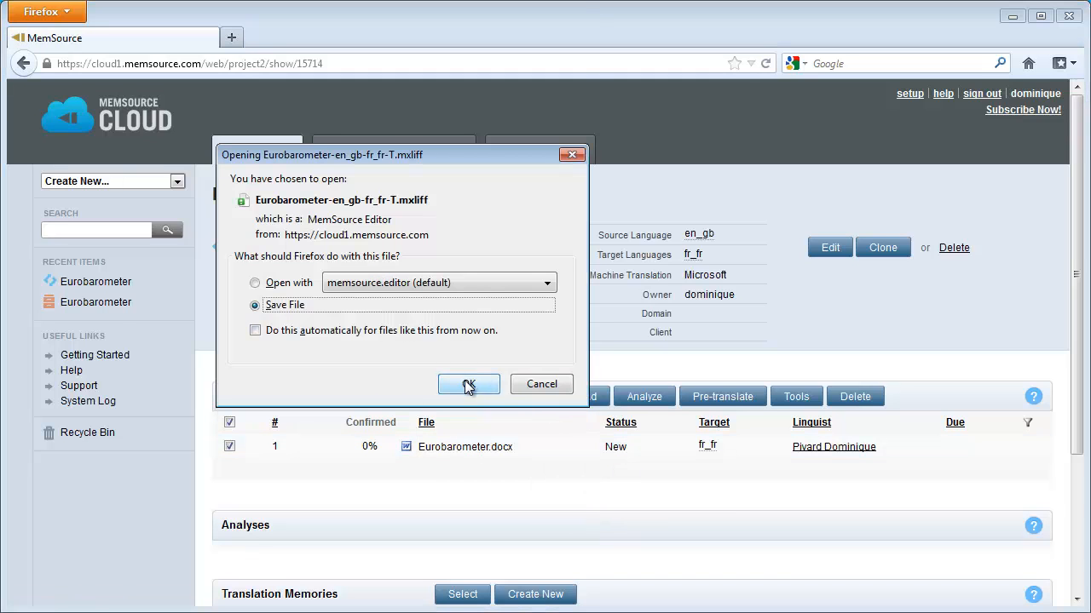
click(468, 384)
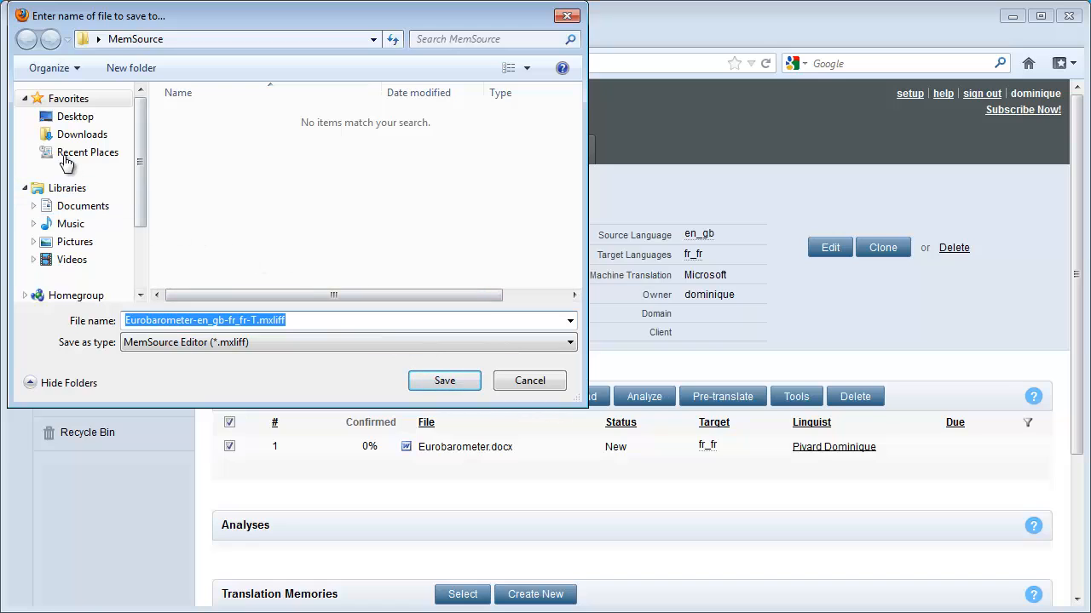
click(76, 116)
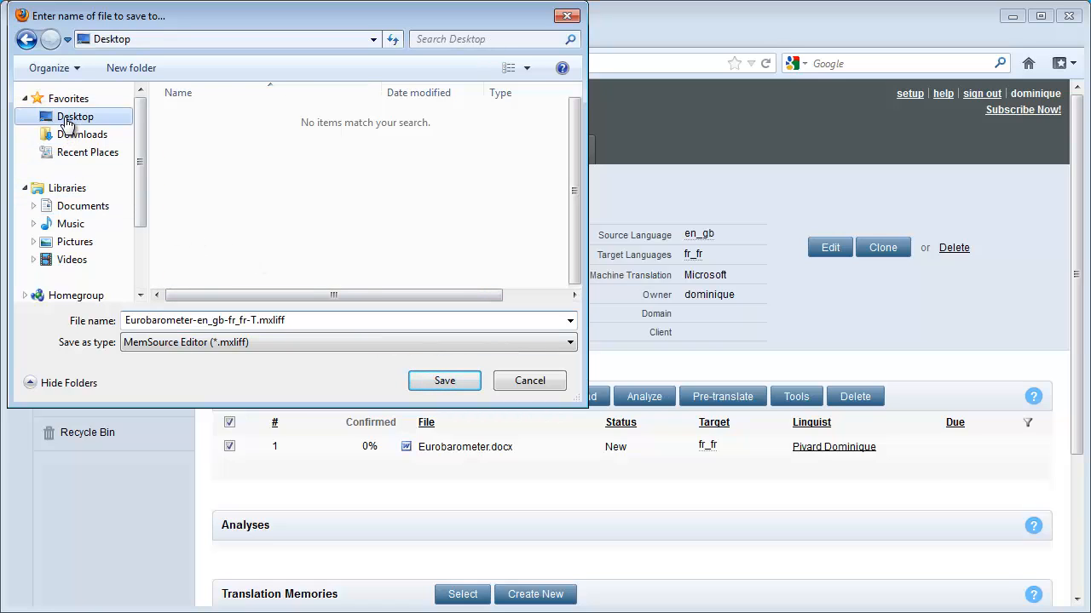
double_click(75, 117)
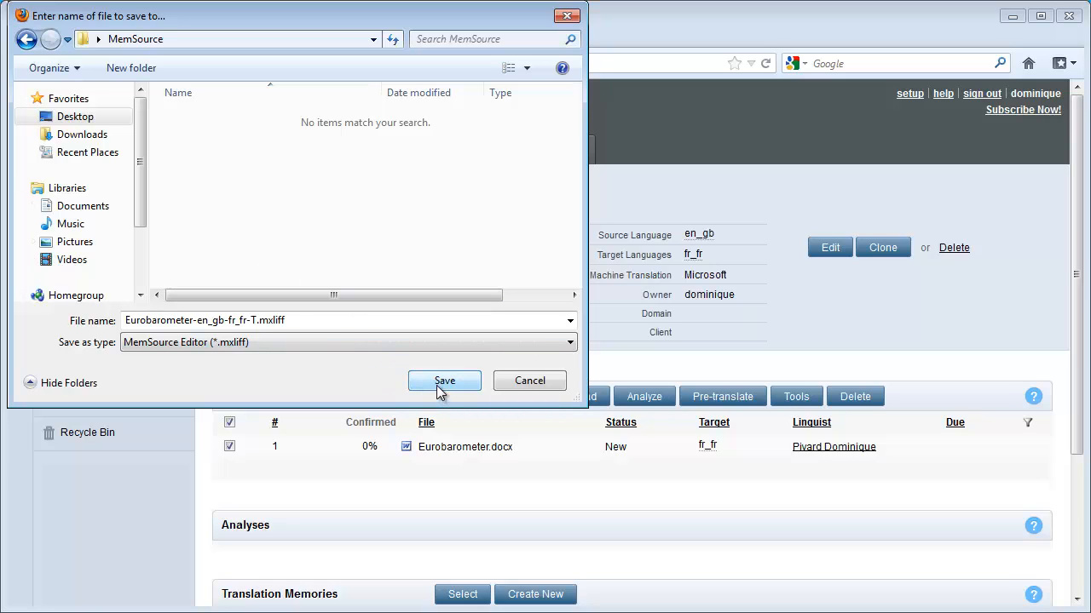
click(205, 320)
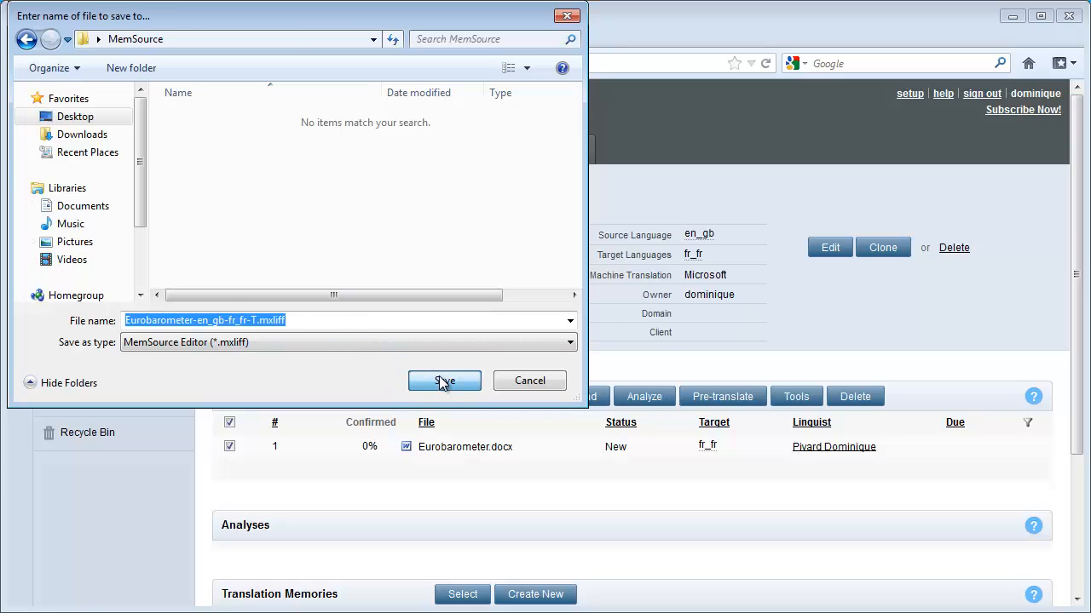
click(443, 380)
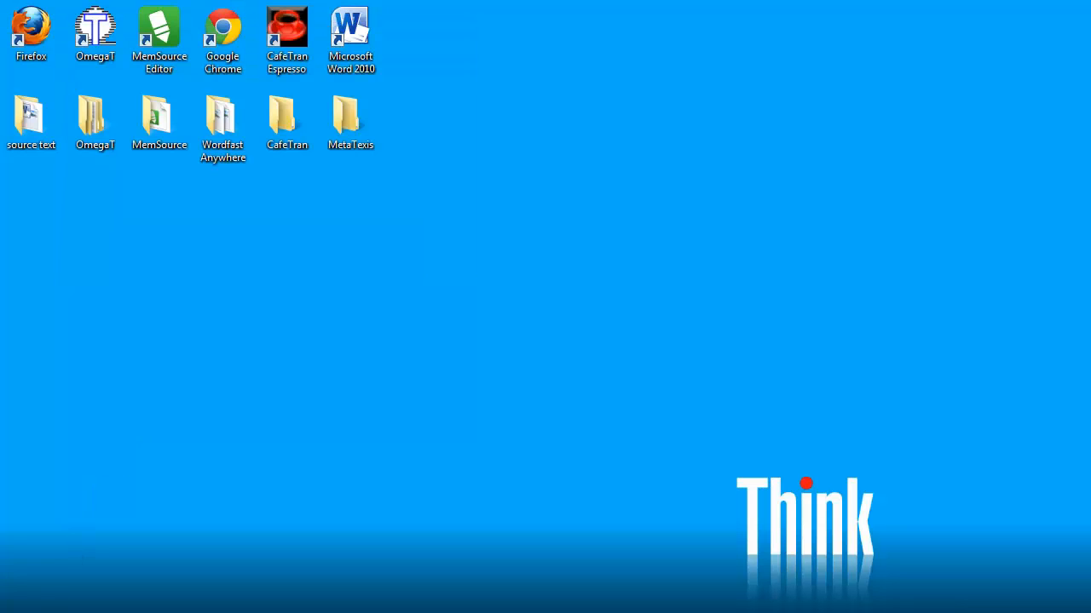
Launch MemSource Editor and confirm version 1.76 in Help > About.
double_click(159, 32)
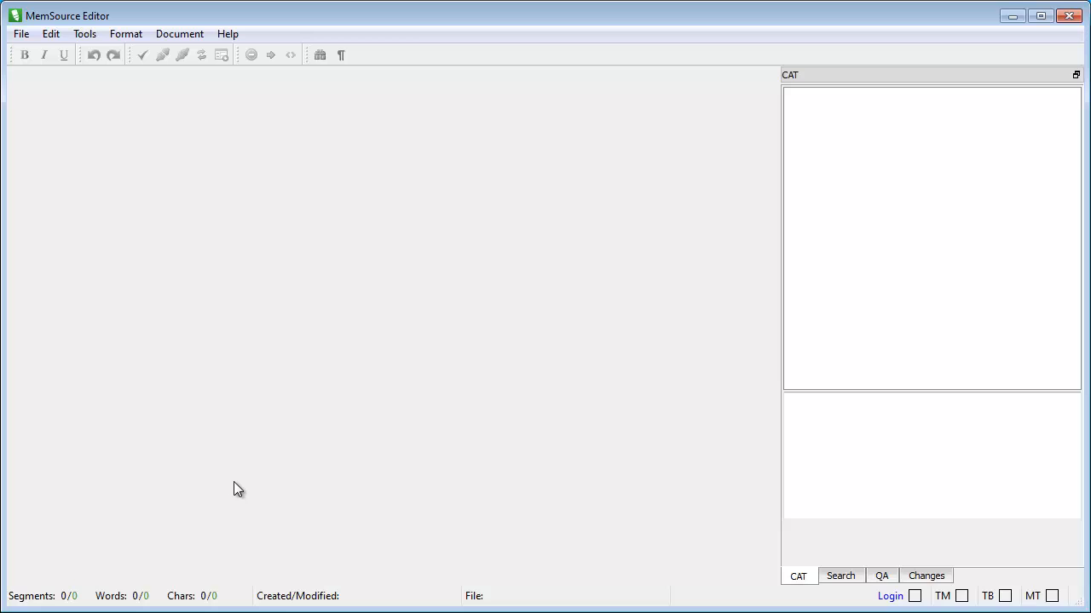
mouse_move(241, 485)
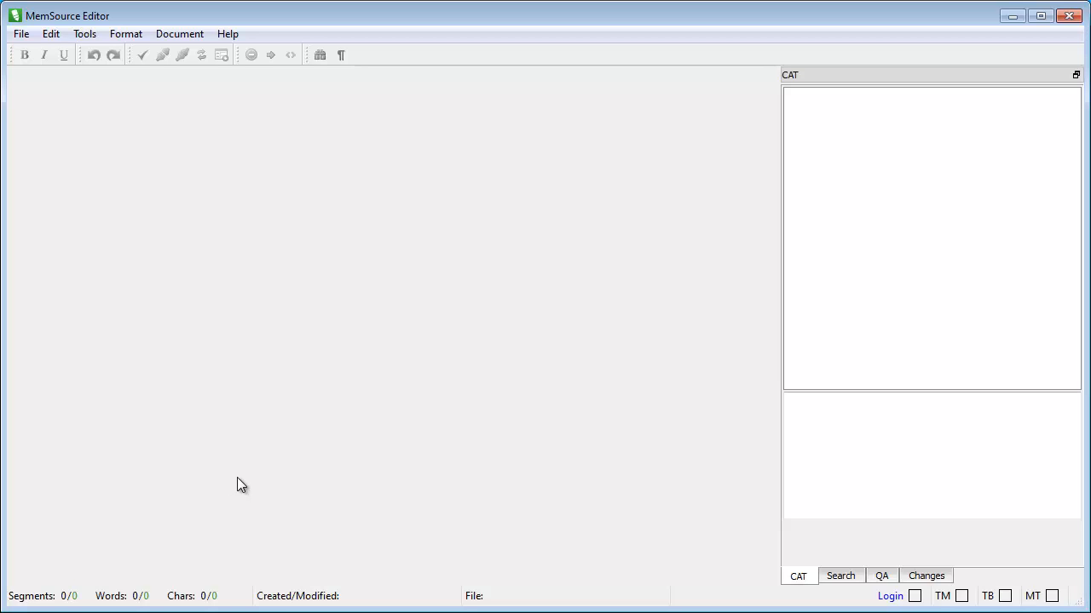
mouse_move(276, 357)
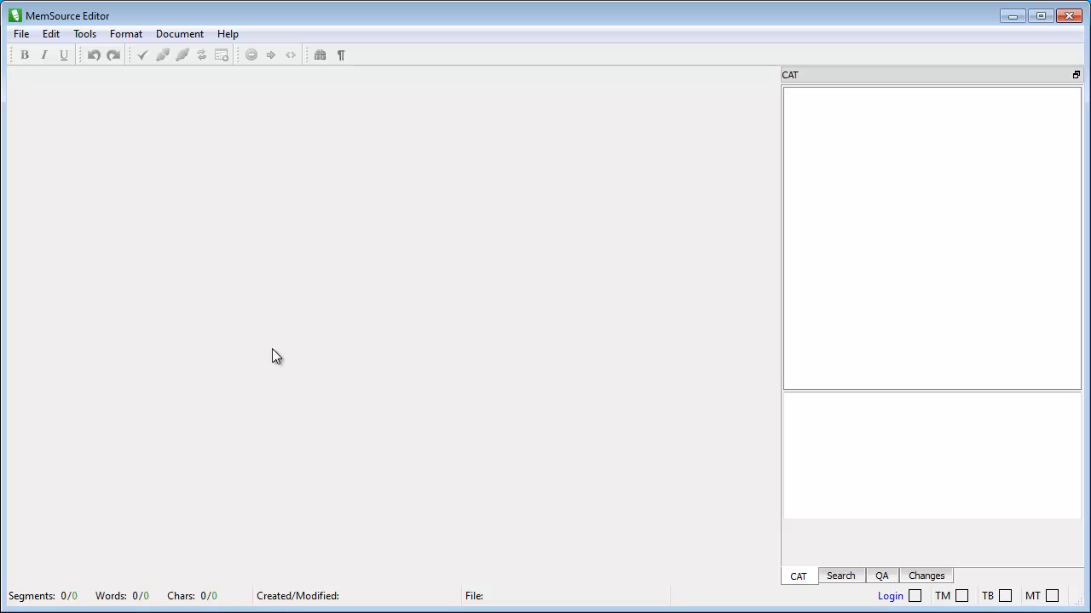
mouse_move(225, 165)
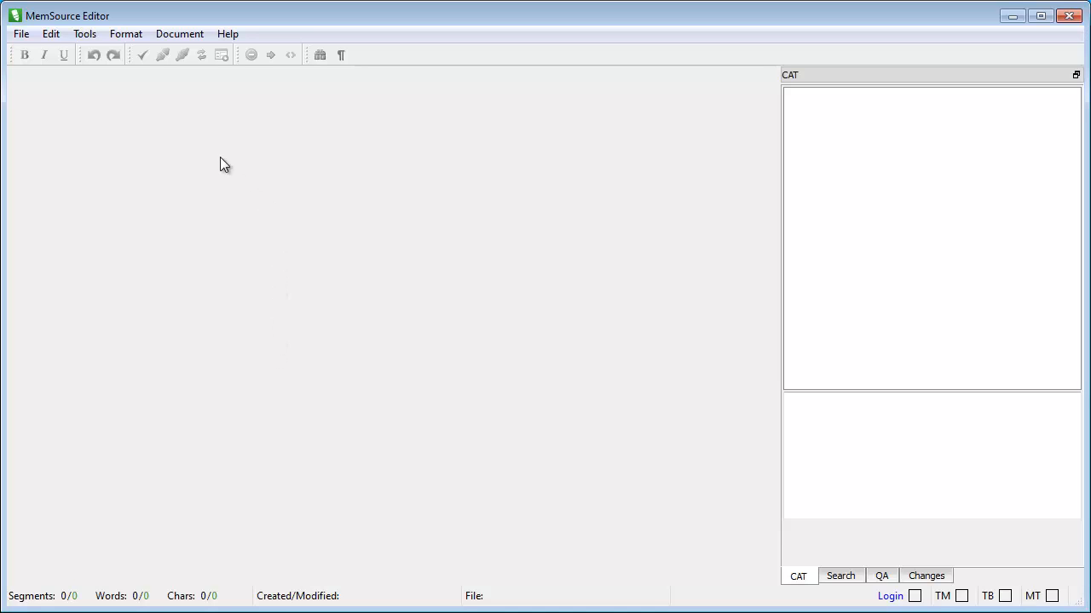
mouse_move(252, 40)
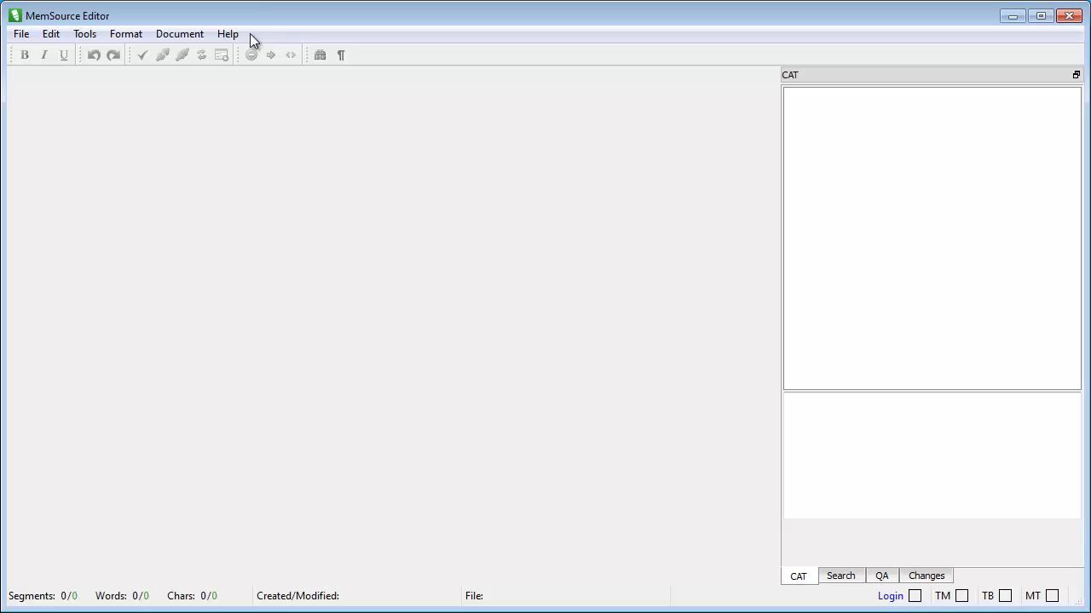
click(227, 34)
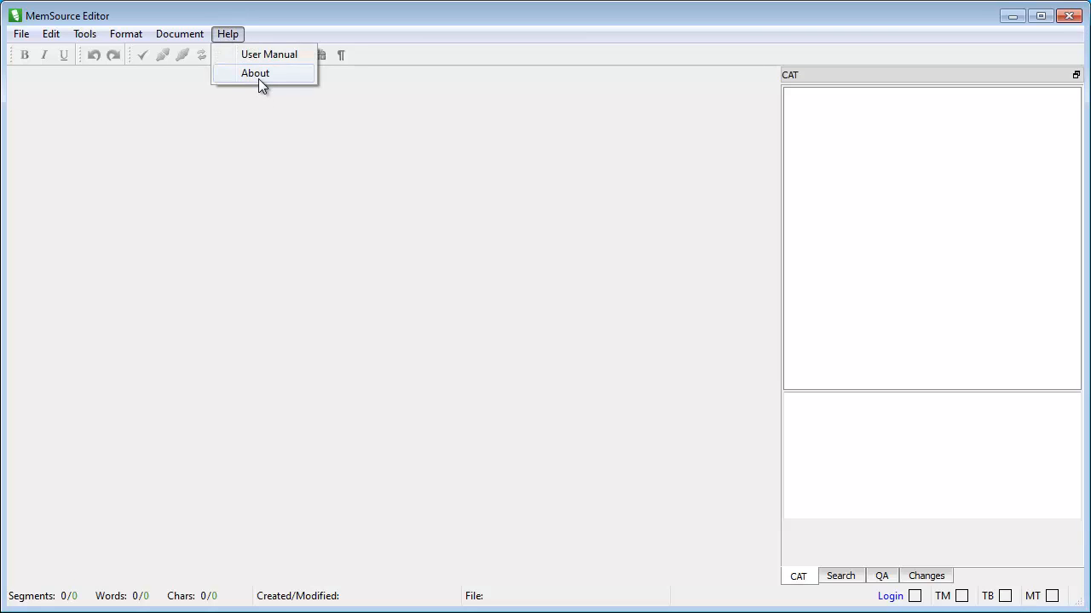
click(256, 73)
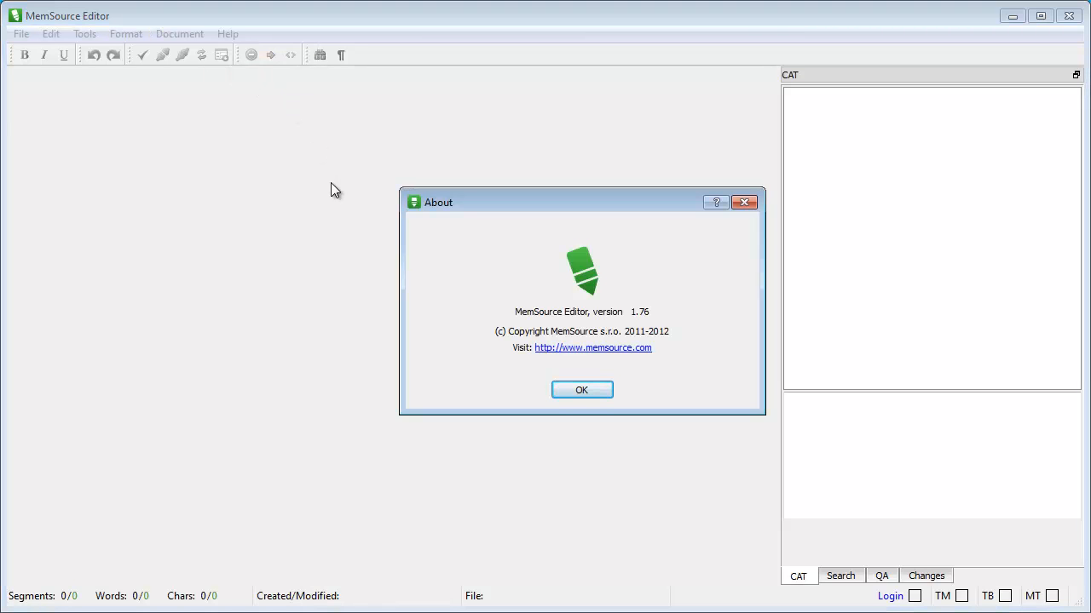
mouse_move(351, 211)
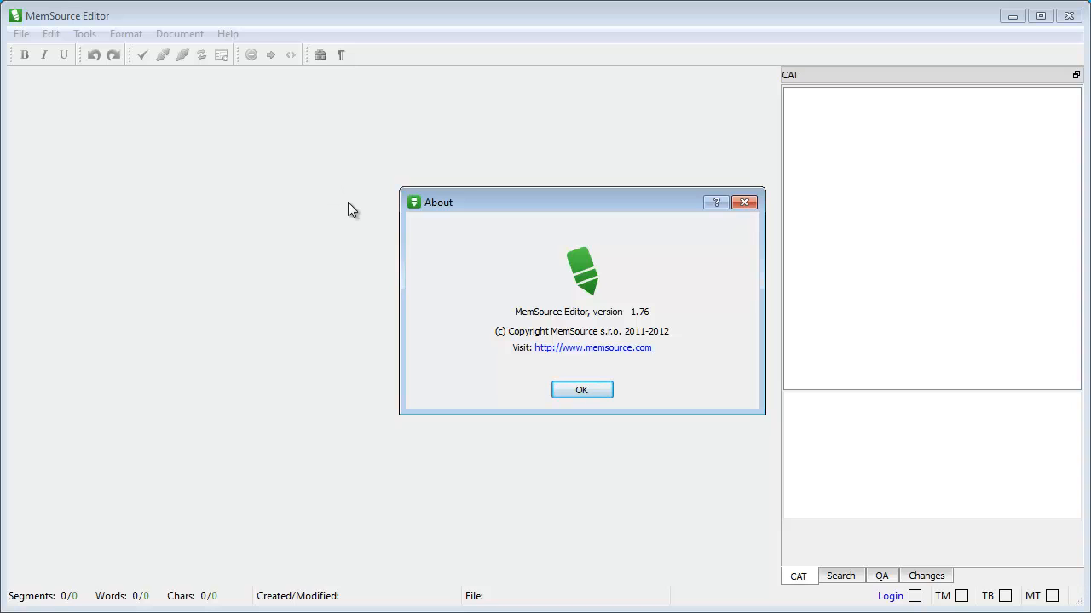
click(582, 390)
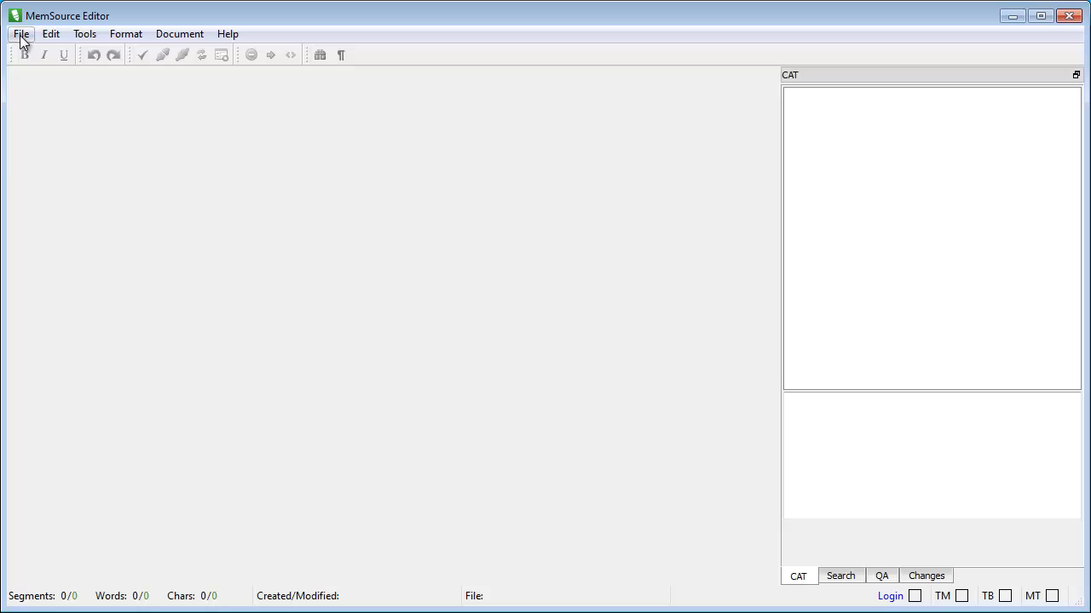
click(22, 35)
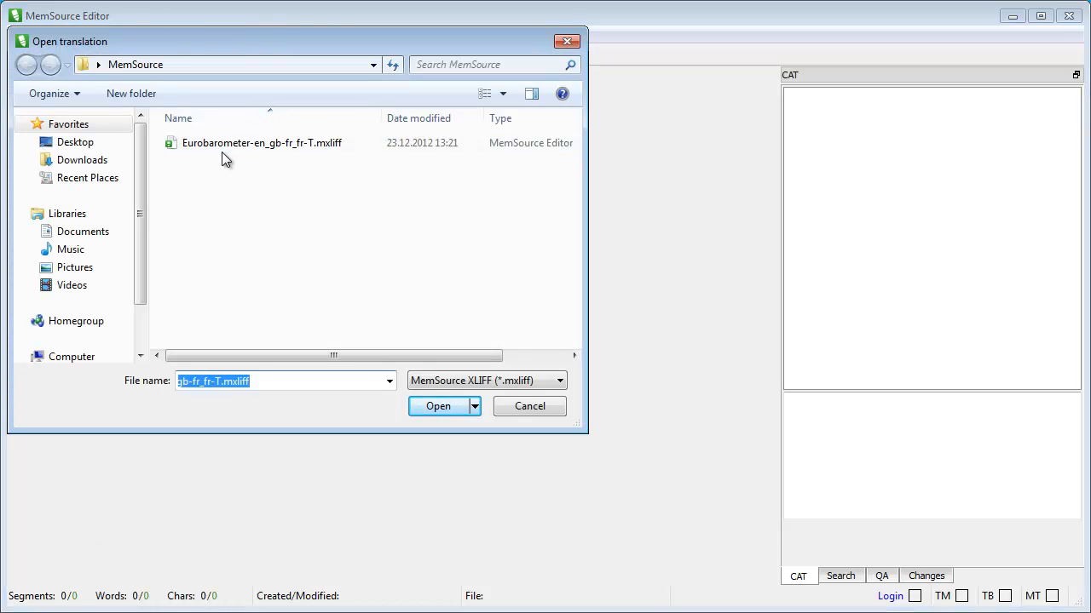
Open Eurobarometer-en_gb-fr_fr-T.mxliff in MemSource Editor.
click(262, 142)
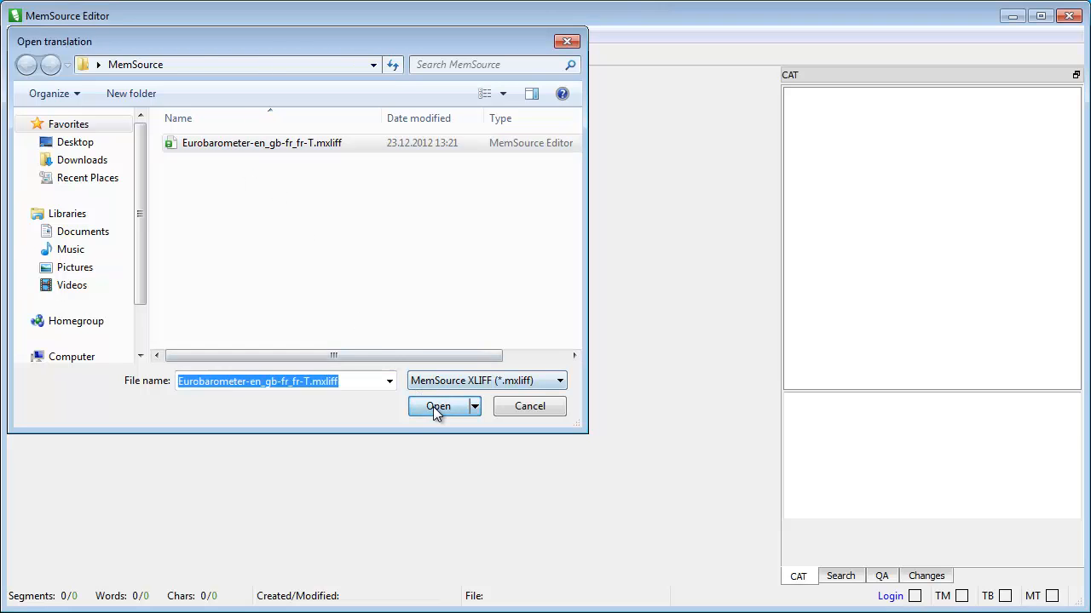
click(438, 407)
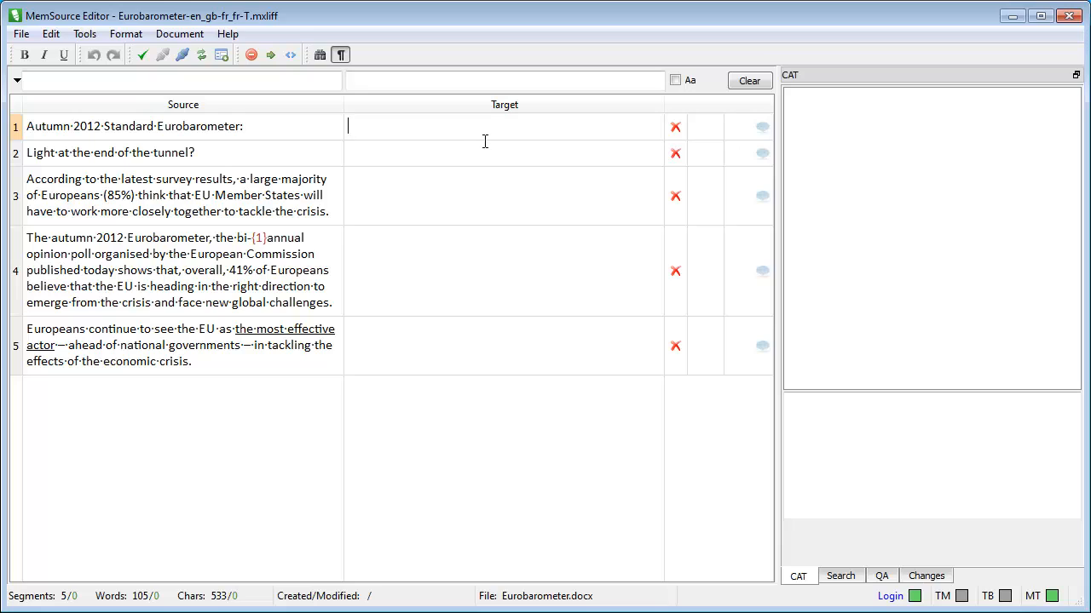
Type French for segments 1–4, beginning 'Enquête Eurobaromètre standard de l'automne 2012:', confirming 1–3.
text(Enquête Eurobaromètre standard de l'automne 2012:)
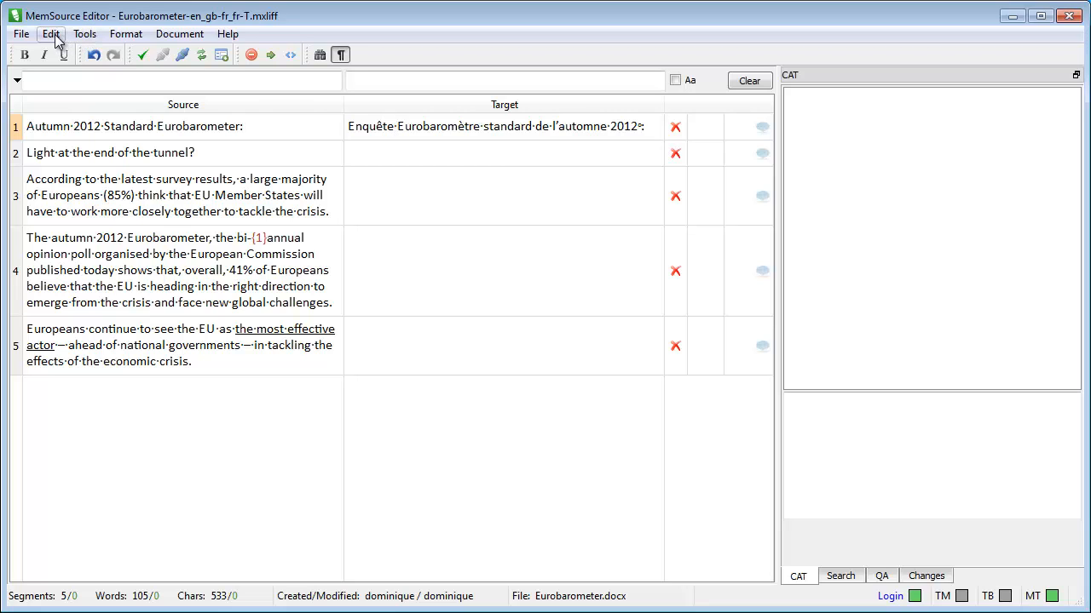
click(20, 33)
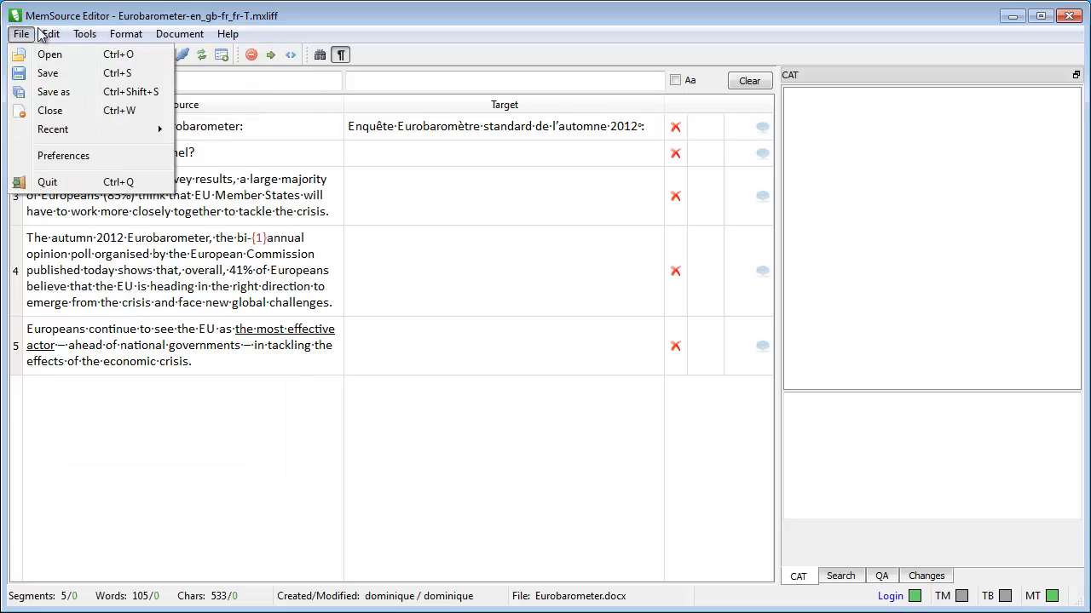
click(50, 33)
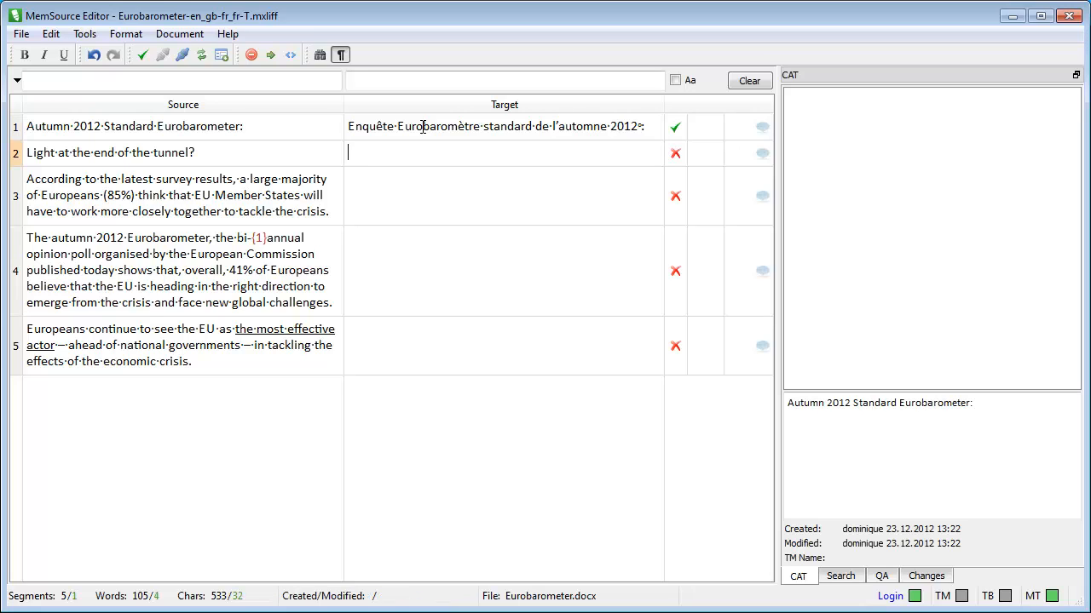
text(enfin·le·bout·du·tunnel·?)
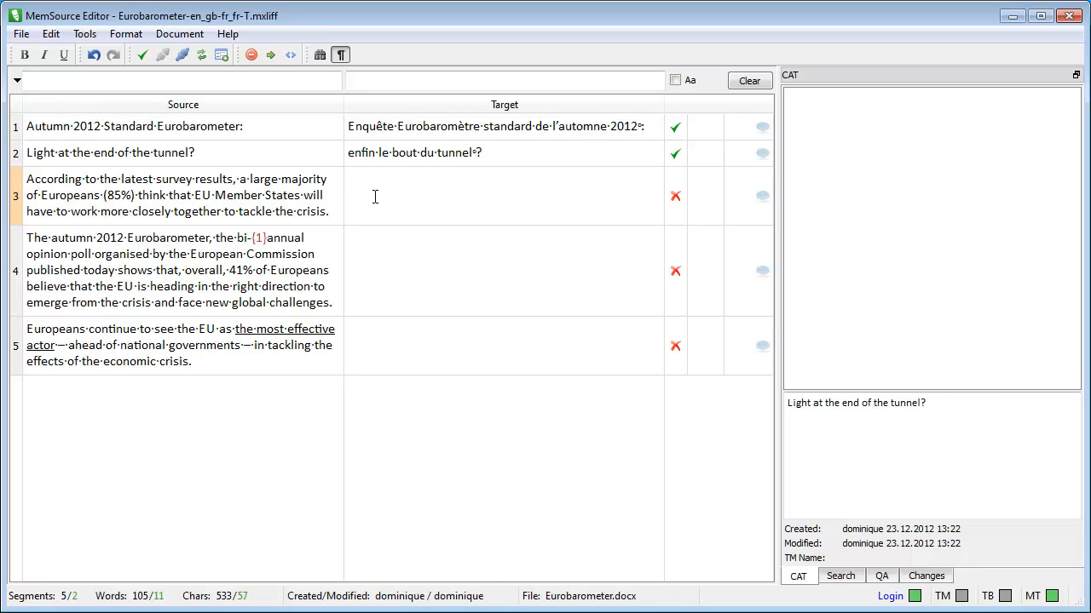
text(Selon les résultats de la dernière enquête en date, une large majorité d'Européens (85%) pense que les États membres de l'Union devront coopérer plus étroitement pour venir à bout de la crise.)
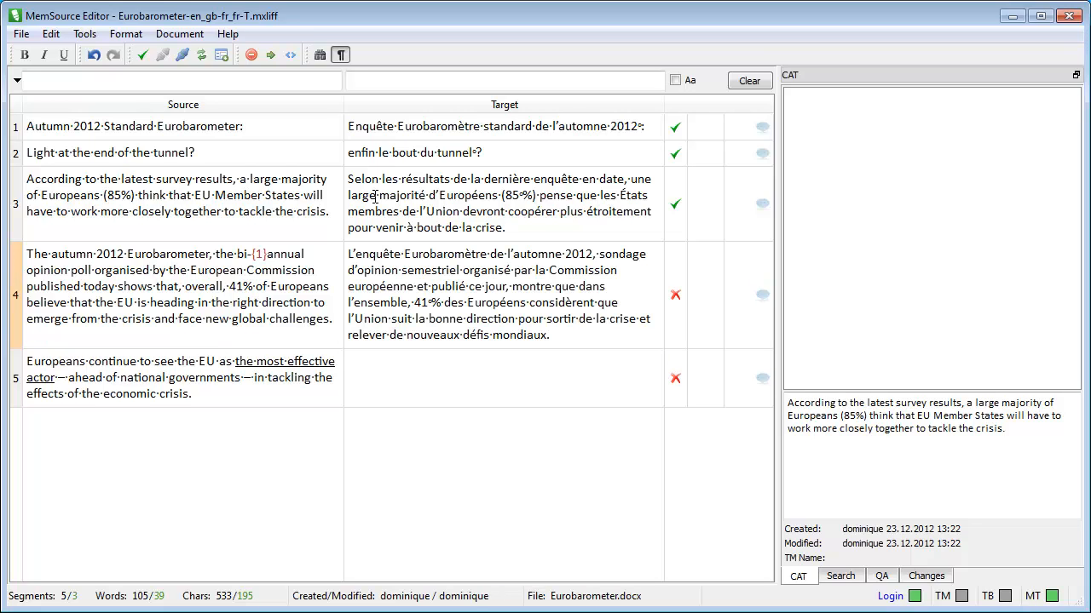
mouse_move(428, 333)
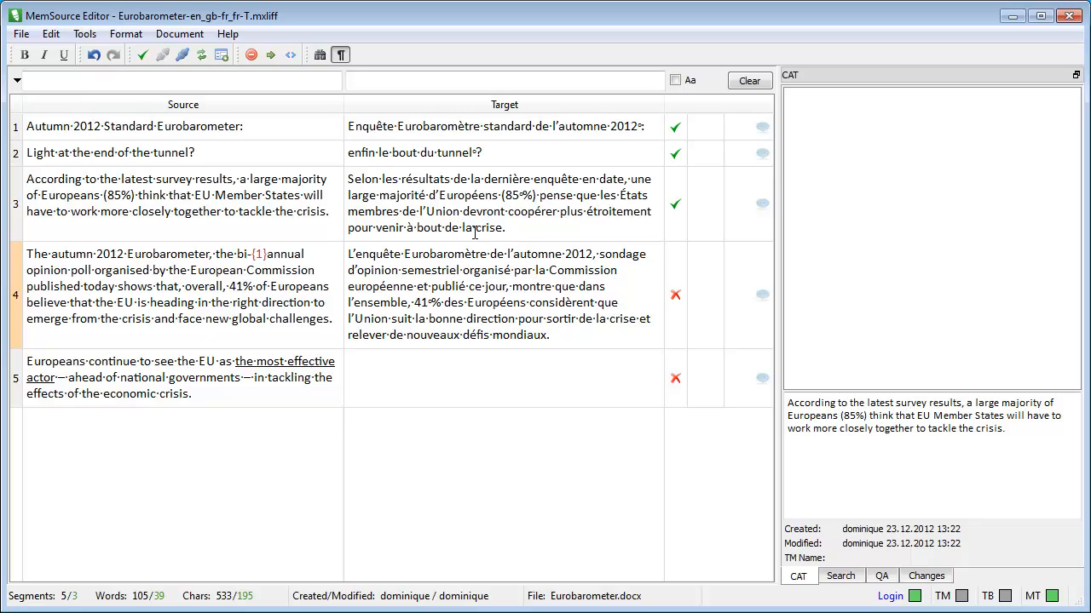
Insert the {1} tag into segment 4 using Edit > Insert Tag.
click(50, 34)
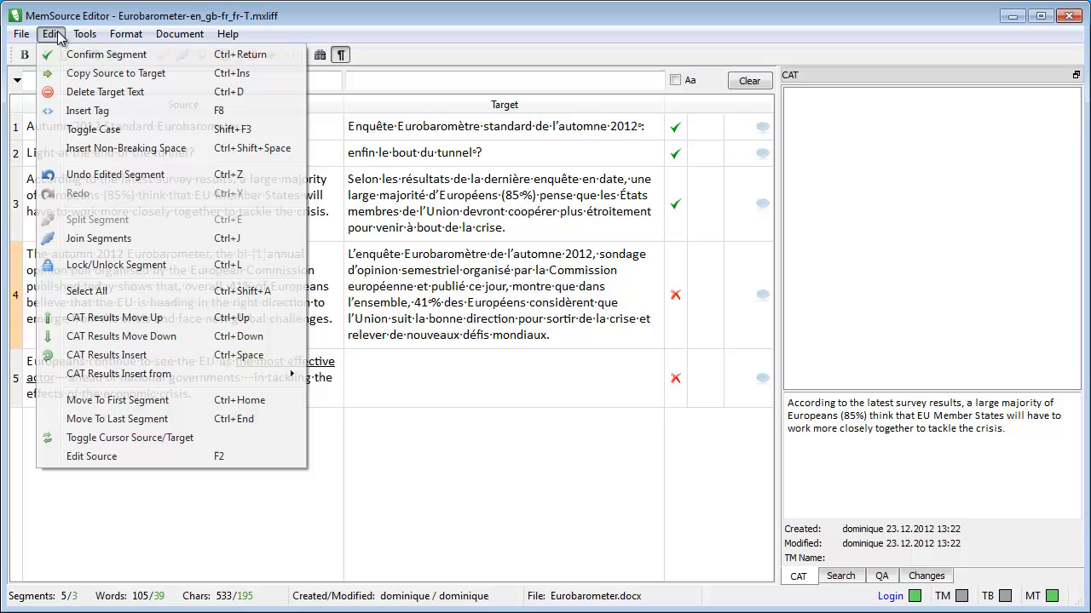
mouse_move(104, 91)
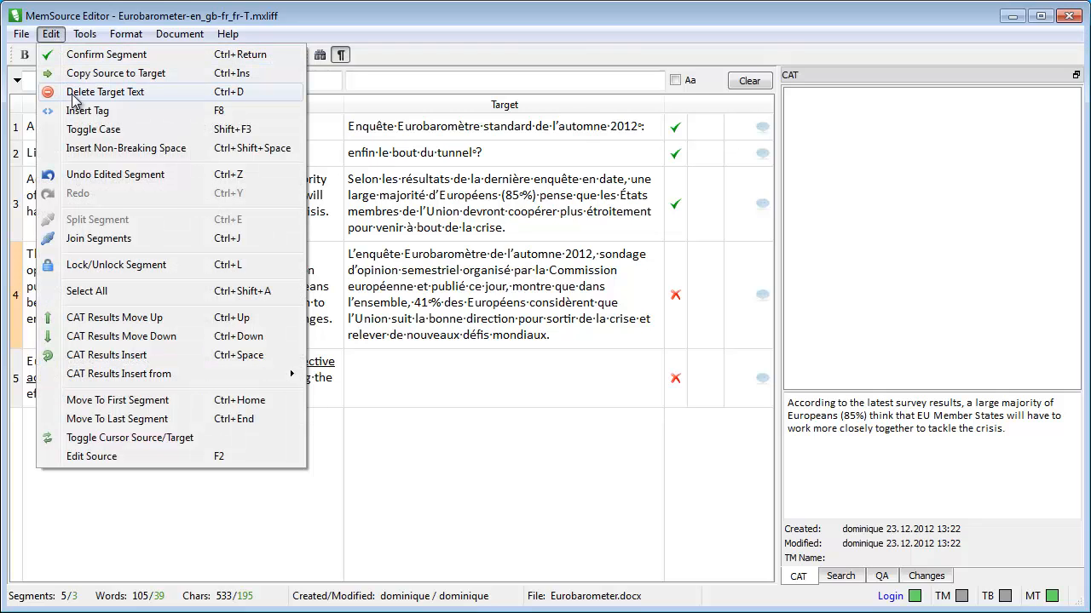
mouse_move(87, 110)
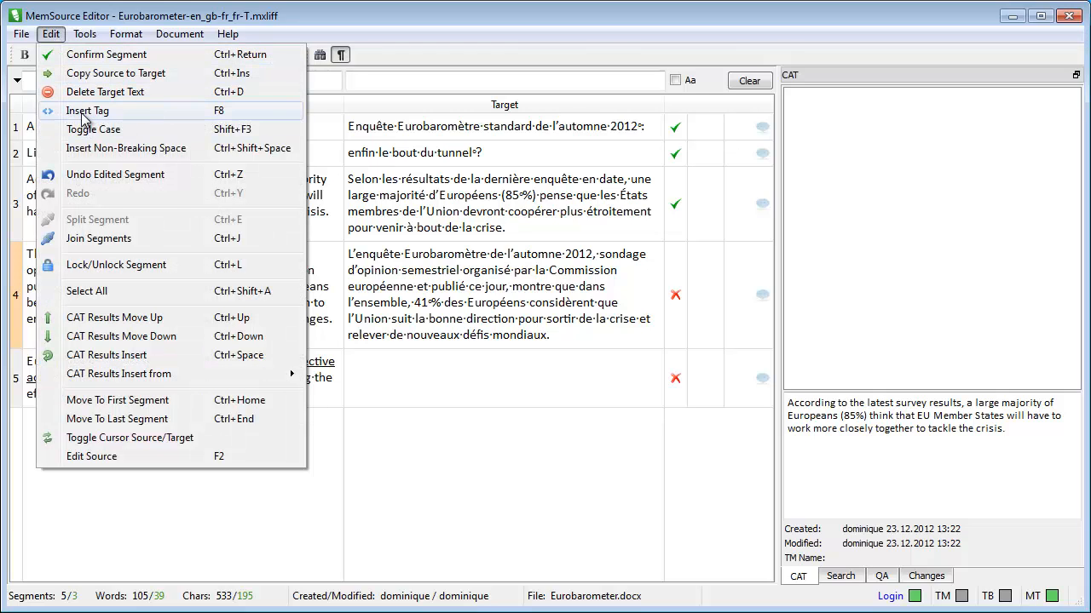
click(87, 111)
text(Les Européens continuent également à voir en l’Union européenne l’acteur le plus efficace, devant les gouvernements nationaux, pour s’attaquer aux effets de la crise économique.)
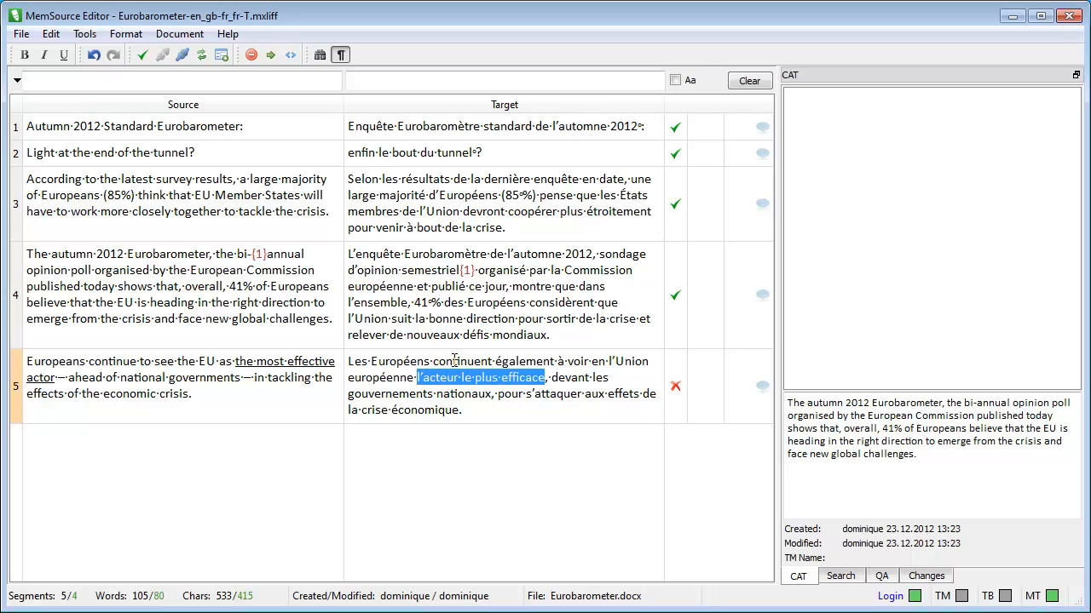
Underline 'l'acteur le plus efficace' in segment 5 and confirm the segment.
click(64, 55)
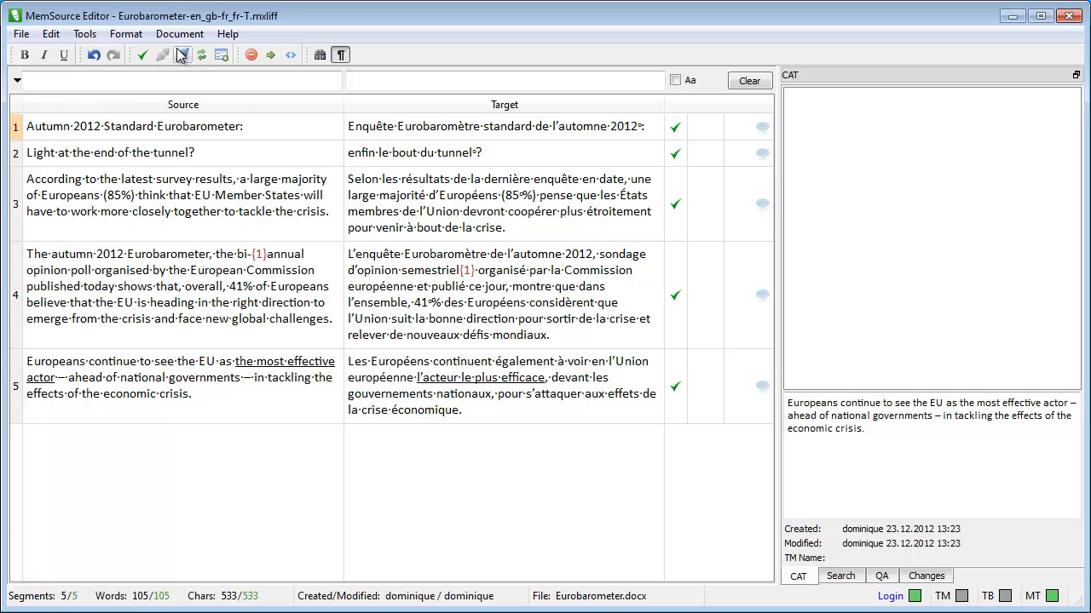
click(178, 34)
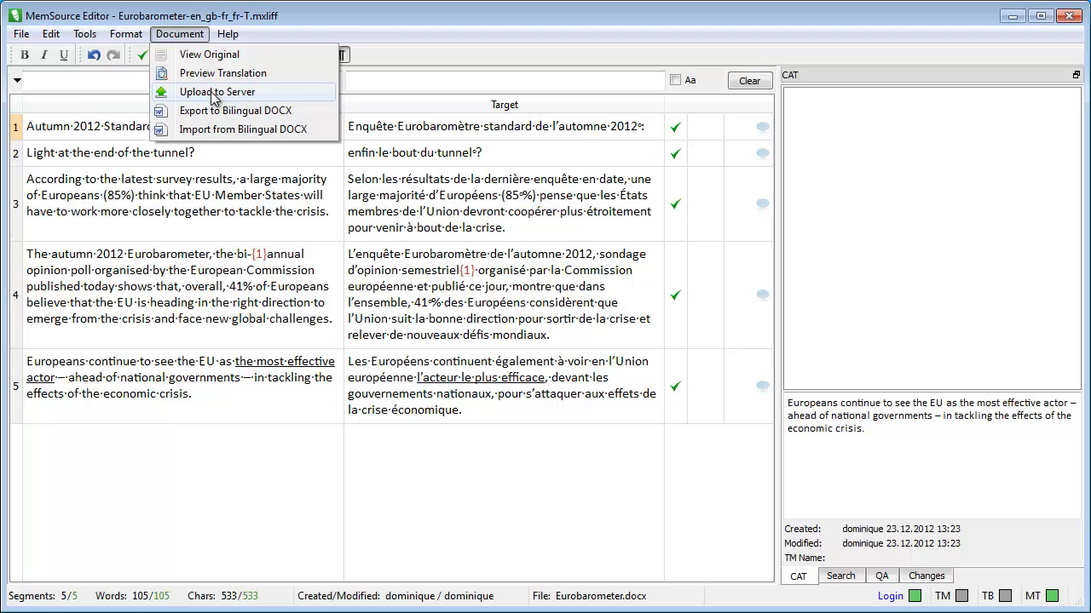
Upload the finished French Eurobarometer translation from the editor to the server.
click(217, 91)
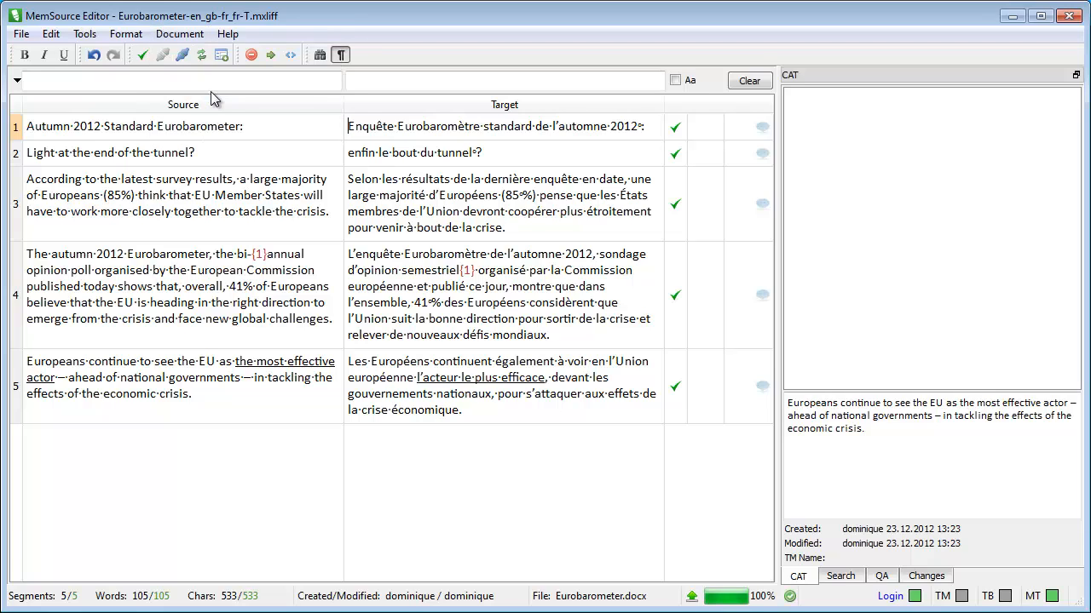
mouse_move(806, 160)
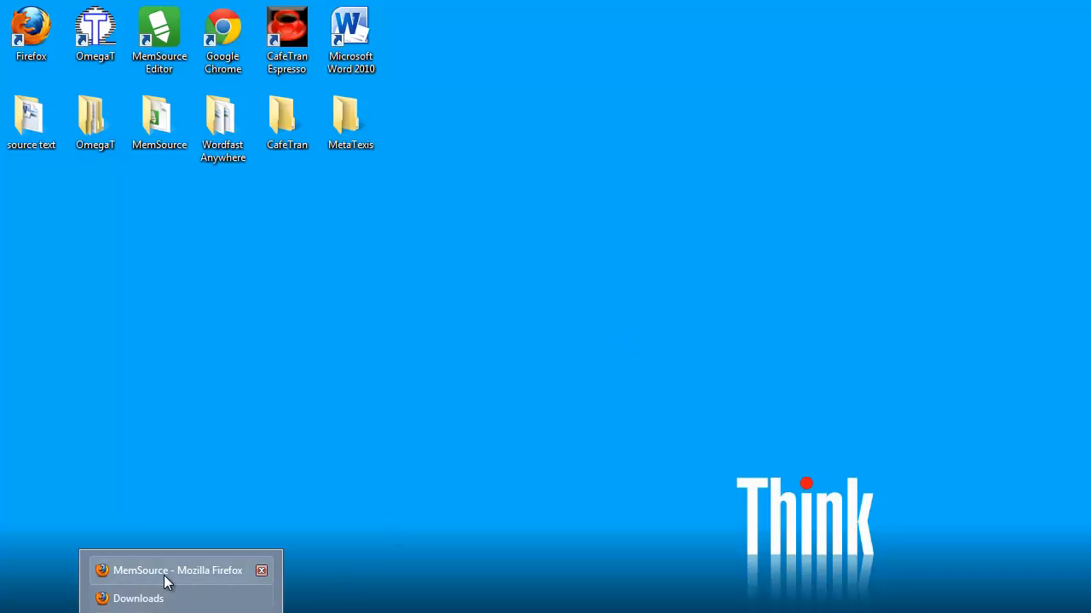
Download the Completed File for the Eurobarometer job from the Firefox project page.
click(177, 570)
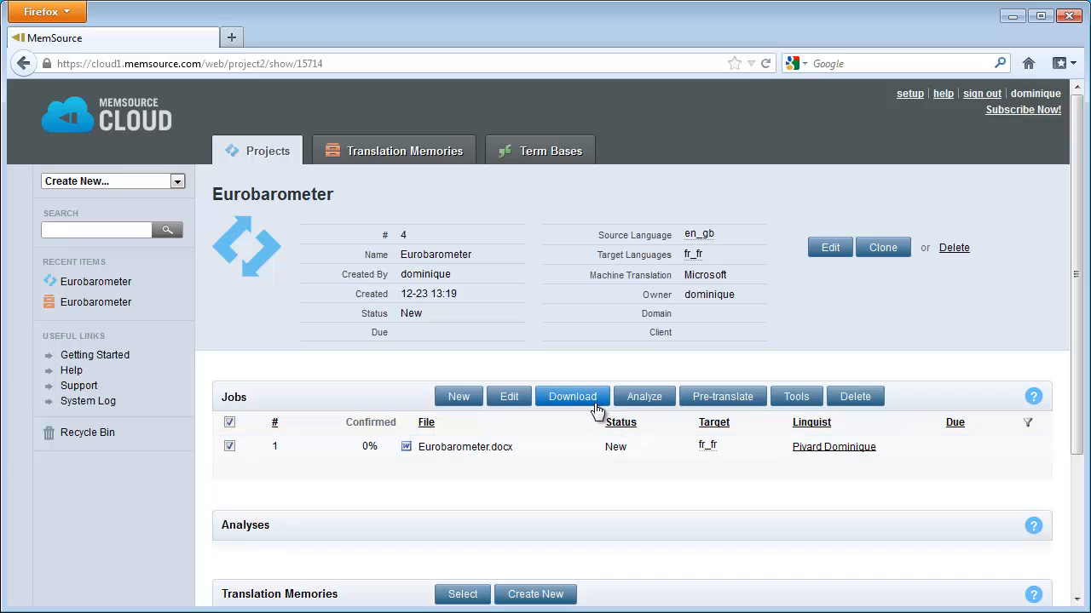
click(572, 396)
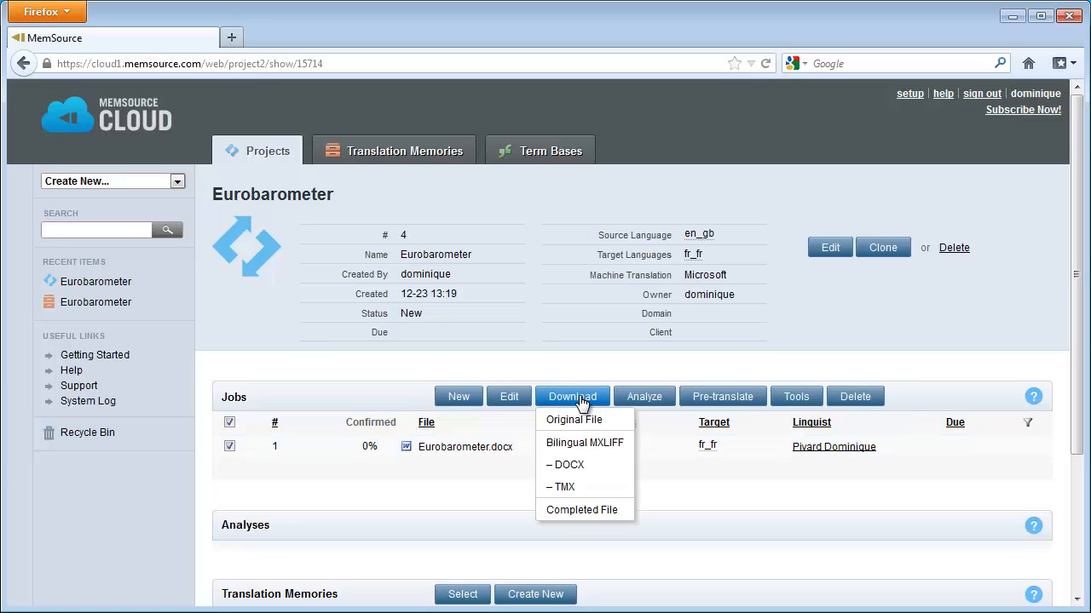
mouse_move(596, 514)
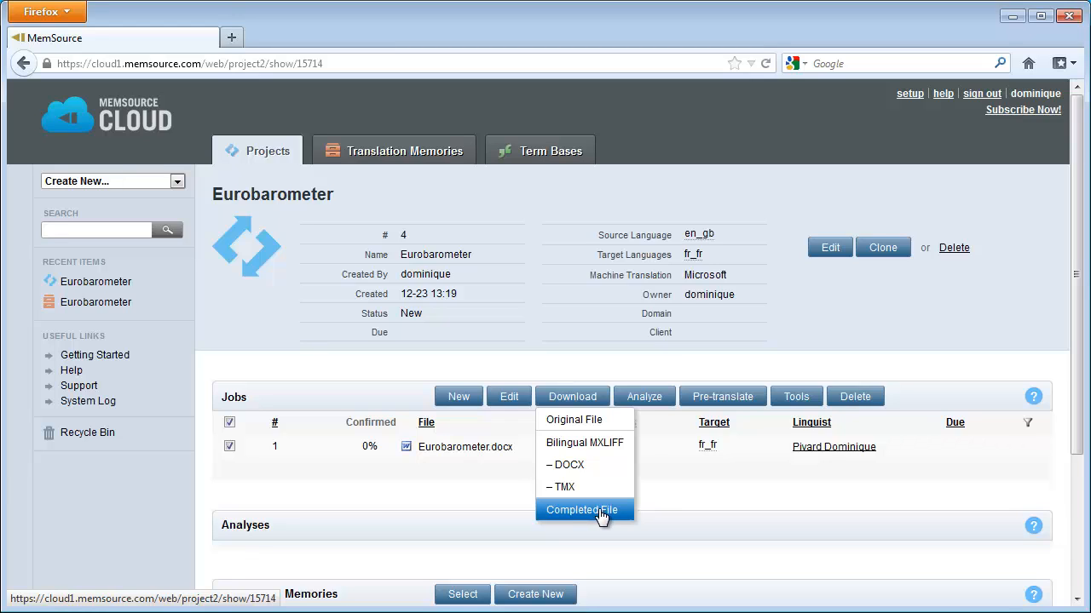
click(584, 510)
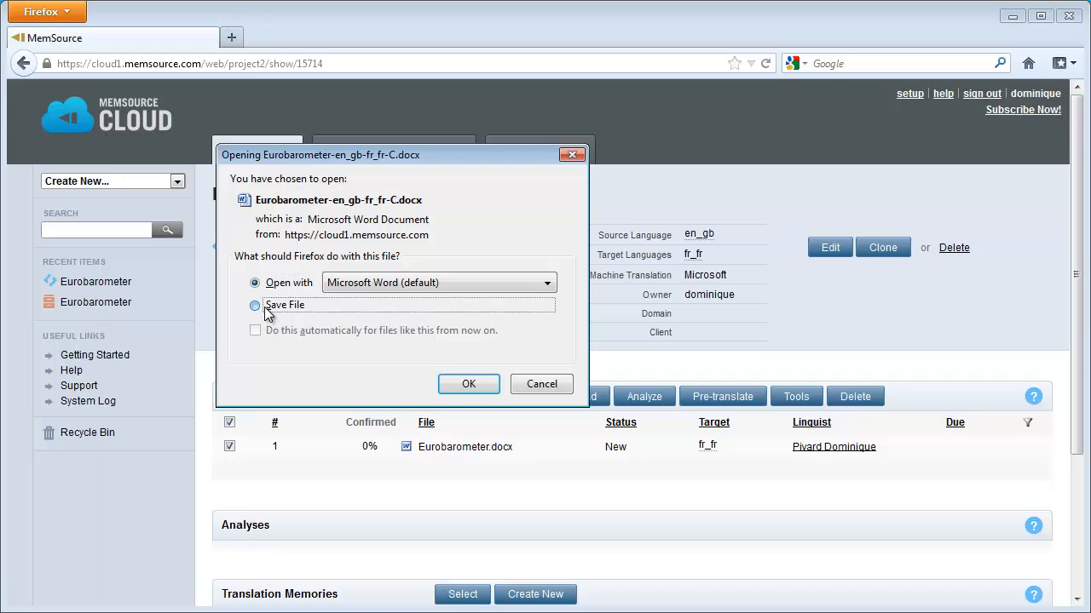
Save Eurobarometer-en_gb-fr_fr-C.docx into the Desktop MemSource folder.
click(467, 385)
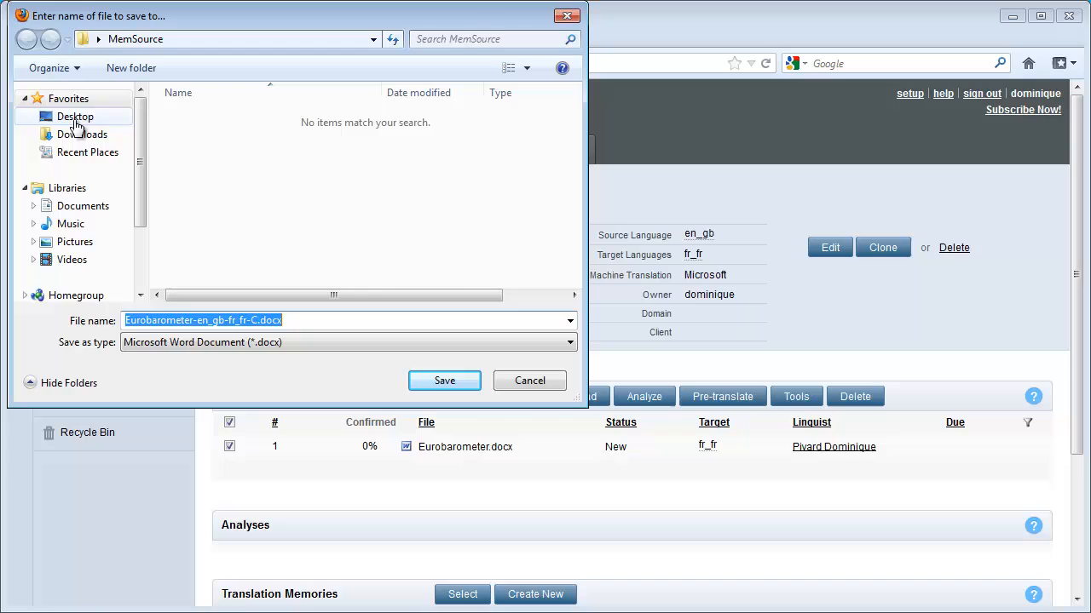
click(75, 117)
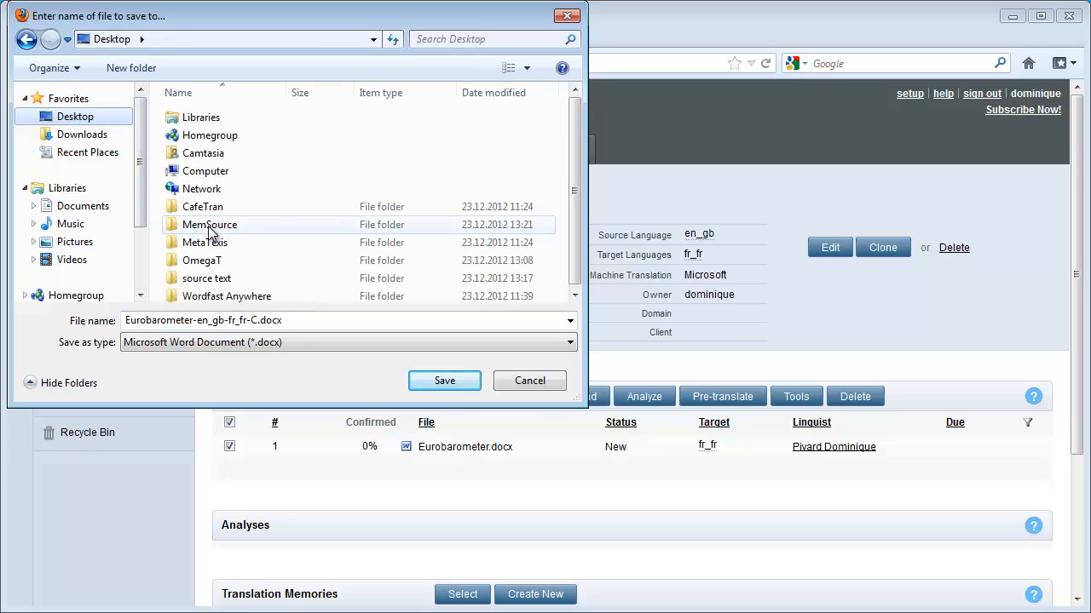
double_click(208, 224)
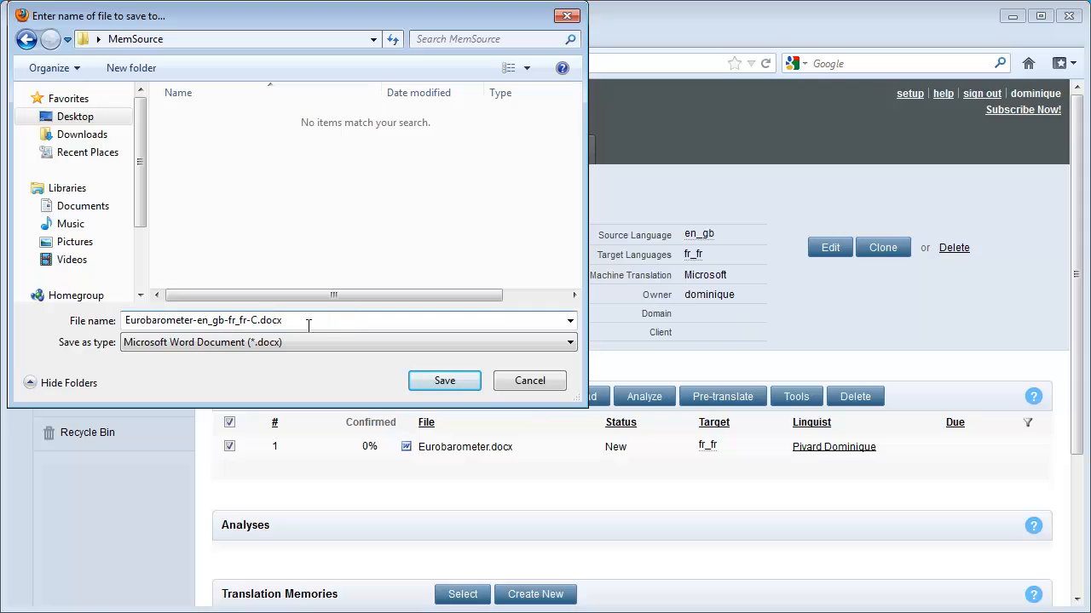
click(307, 320)
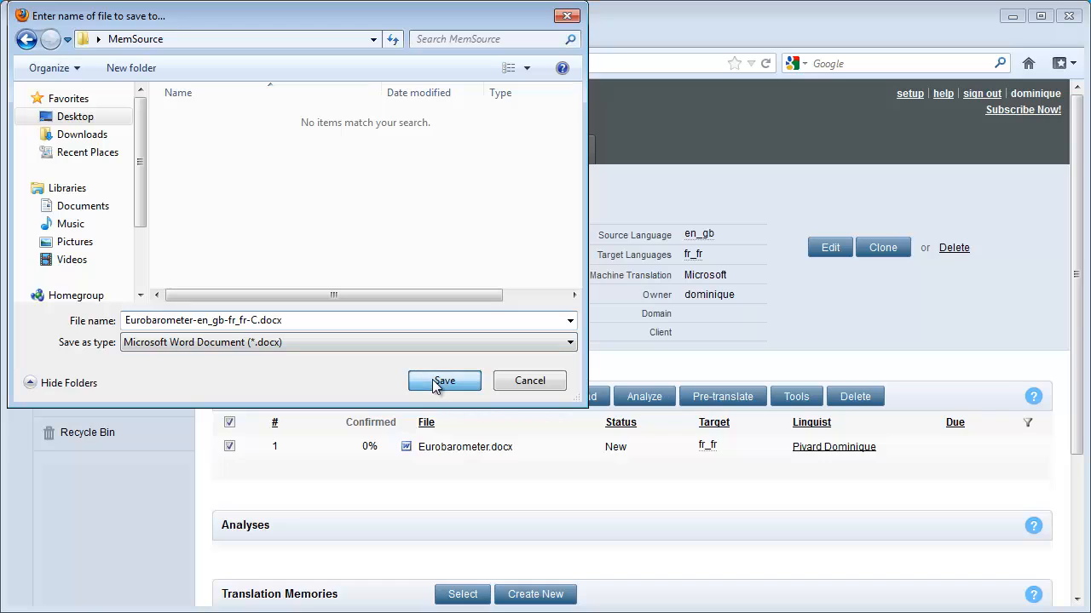
click(444, 380)
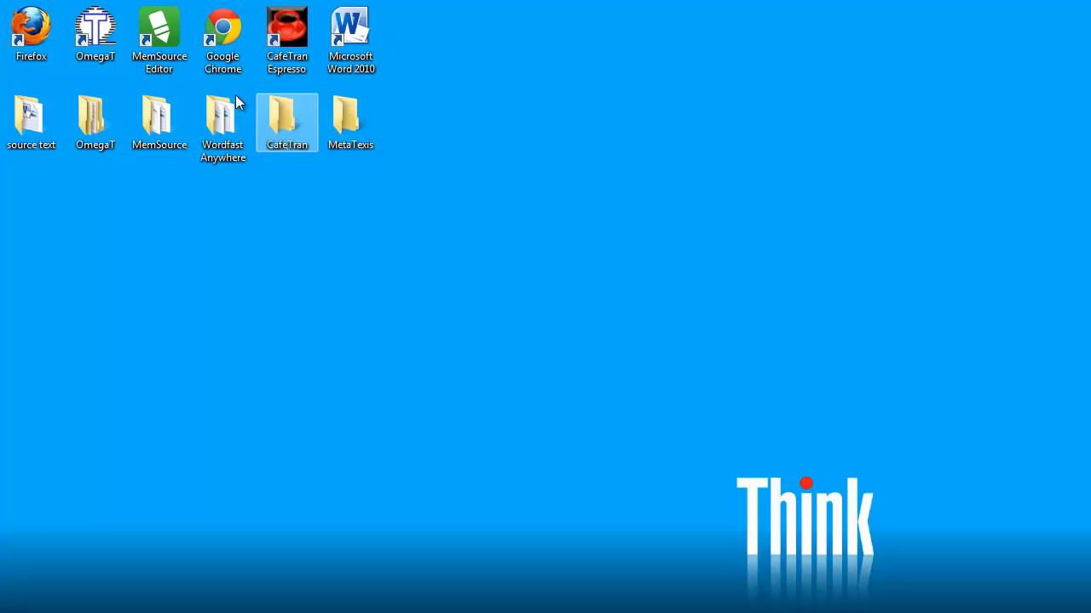
Open Eurobarometer-en_gb-fr_fr-C.docx from the desktop MemSource folder.
double_click(159, 122)
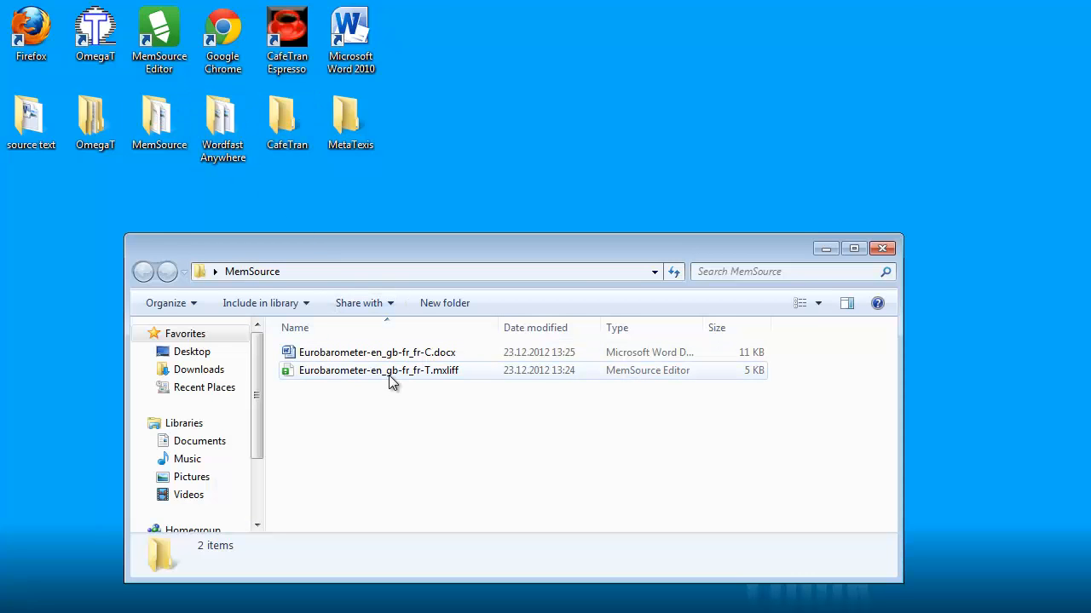
click(378, 370)
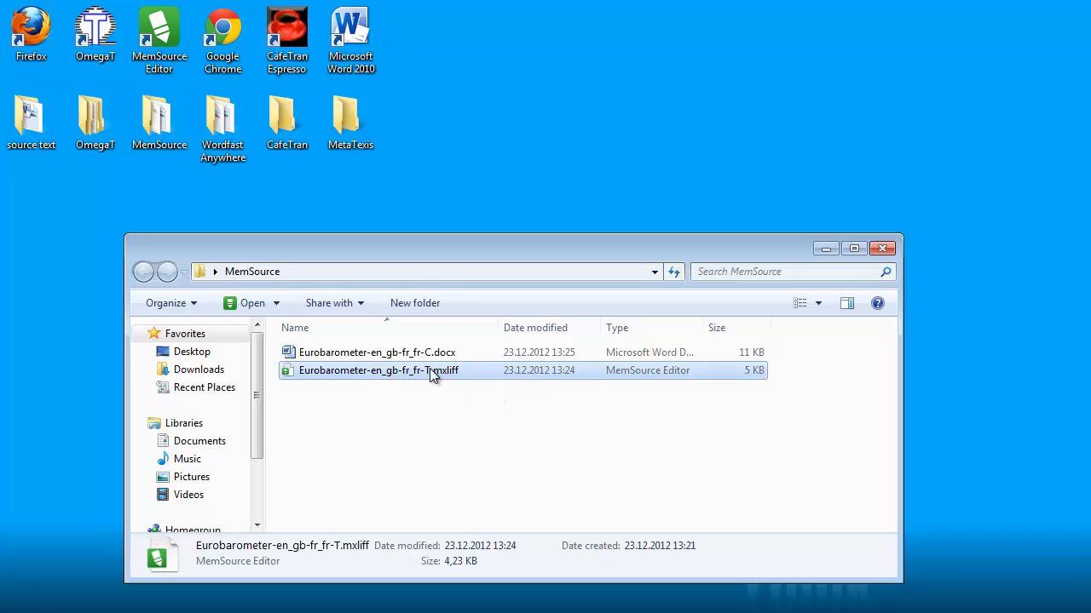
click(377, 352)
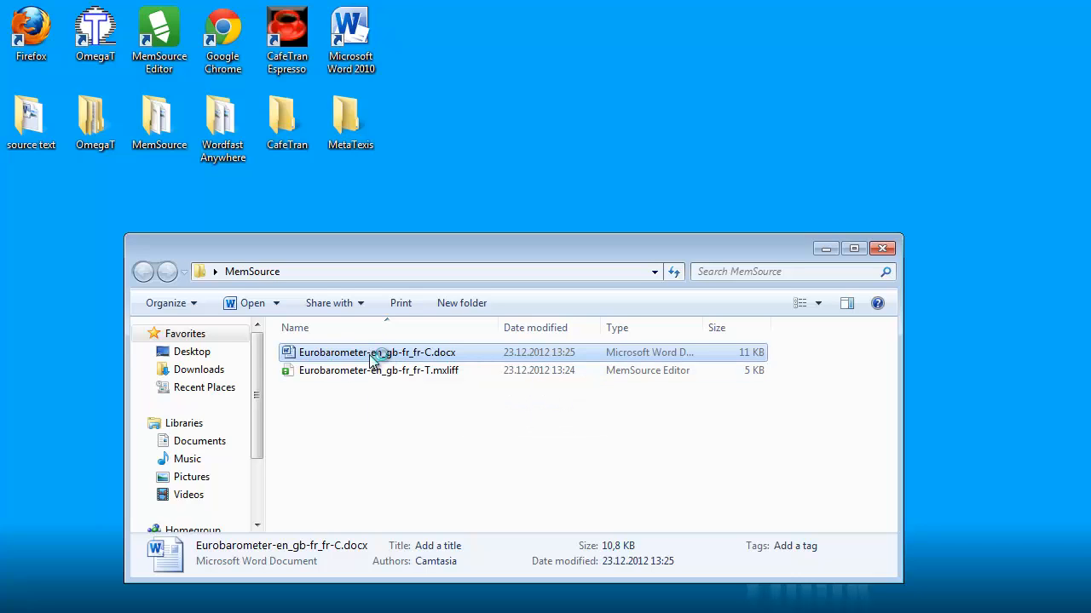
double_click(376, 351)
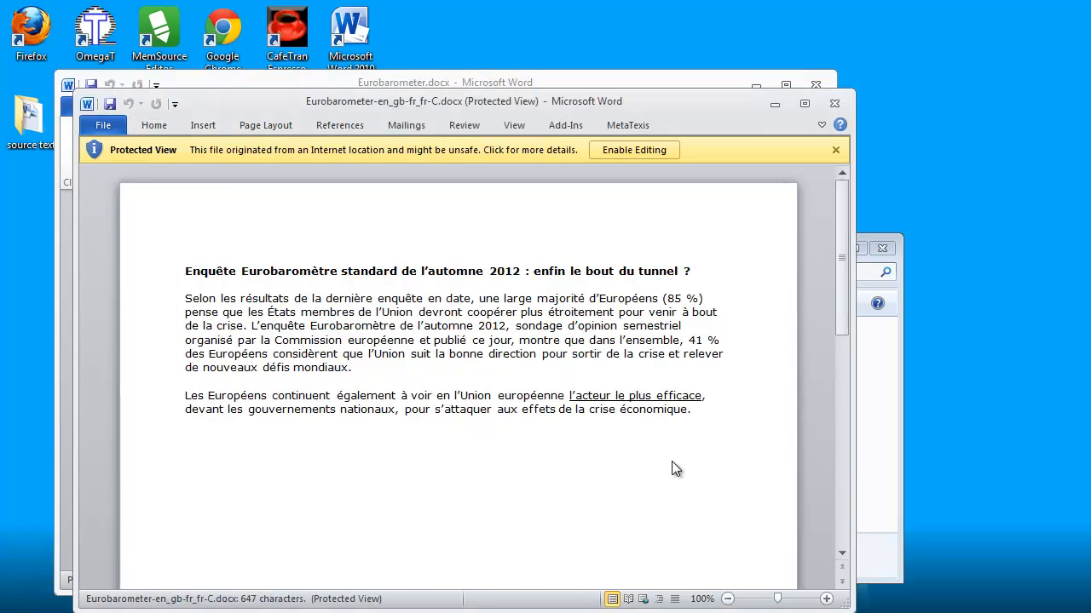
mouse_move(503, 168)
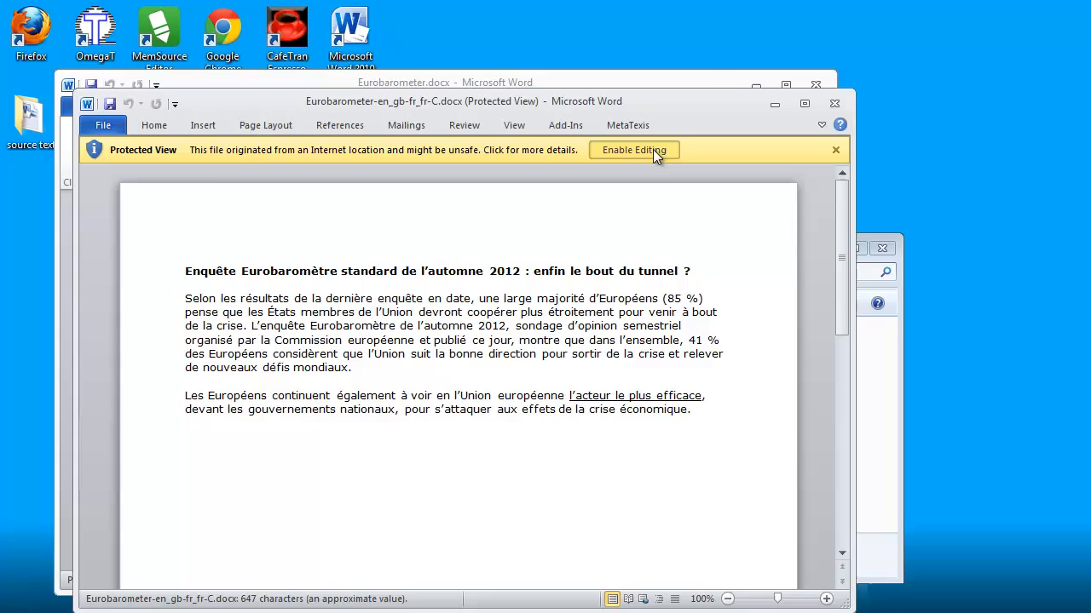
Enable editing on Eurobarometer-en_gb-fr_fr-C.docx in Word's Protected View bar.
click(633, 150)
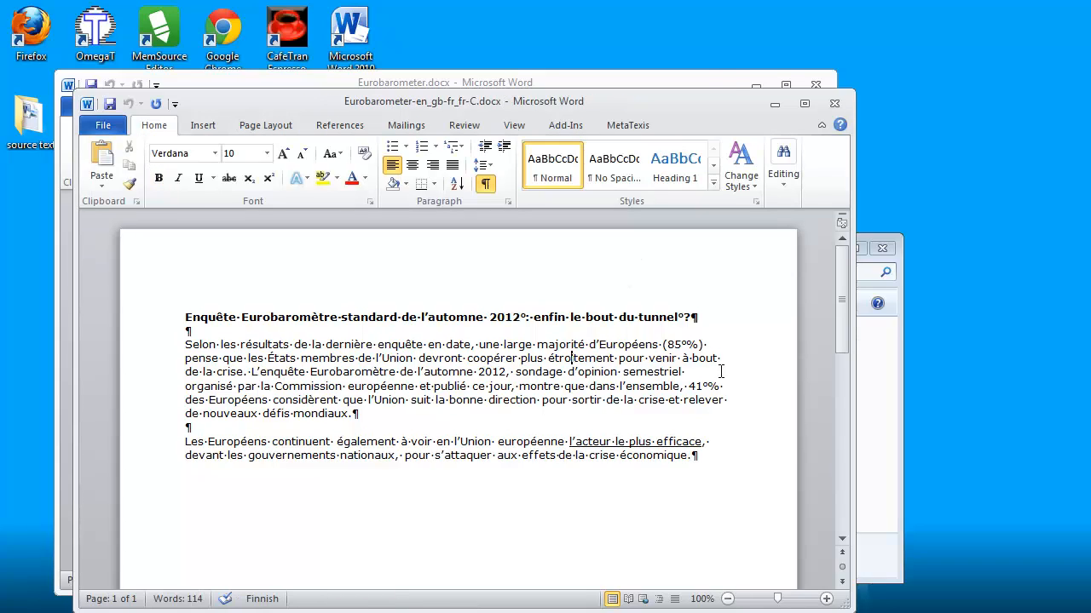